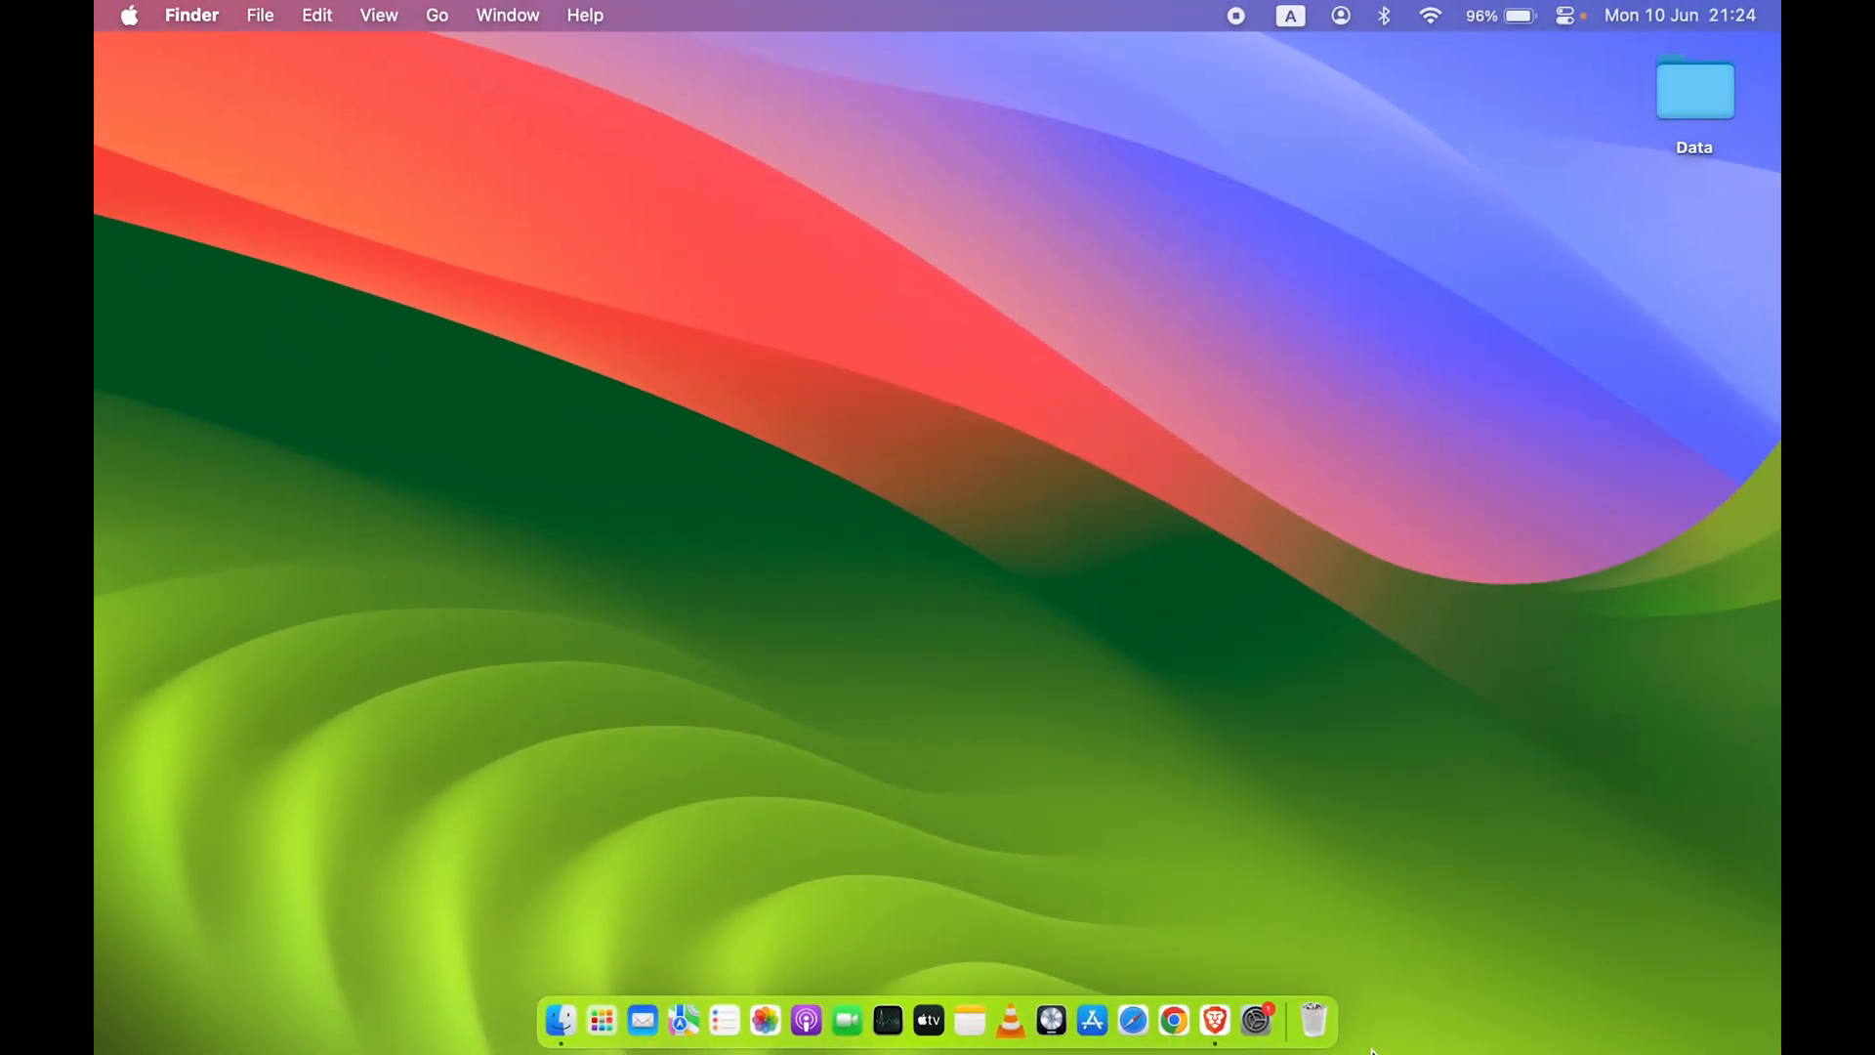
pyautogui.moveTo(1256, 1019)
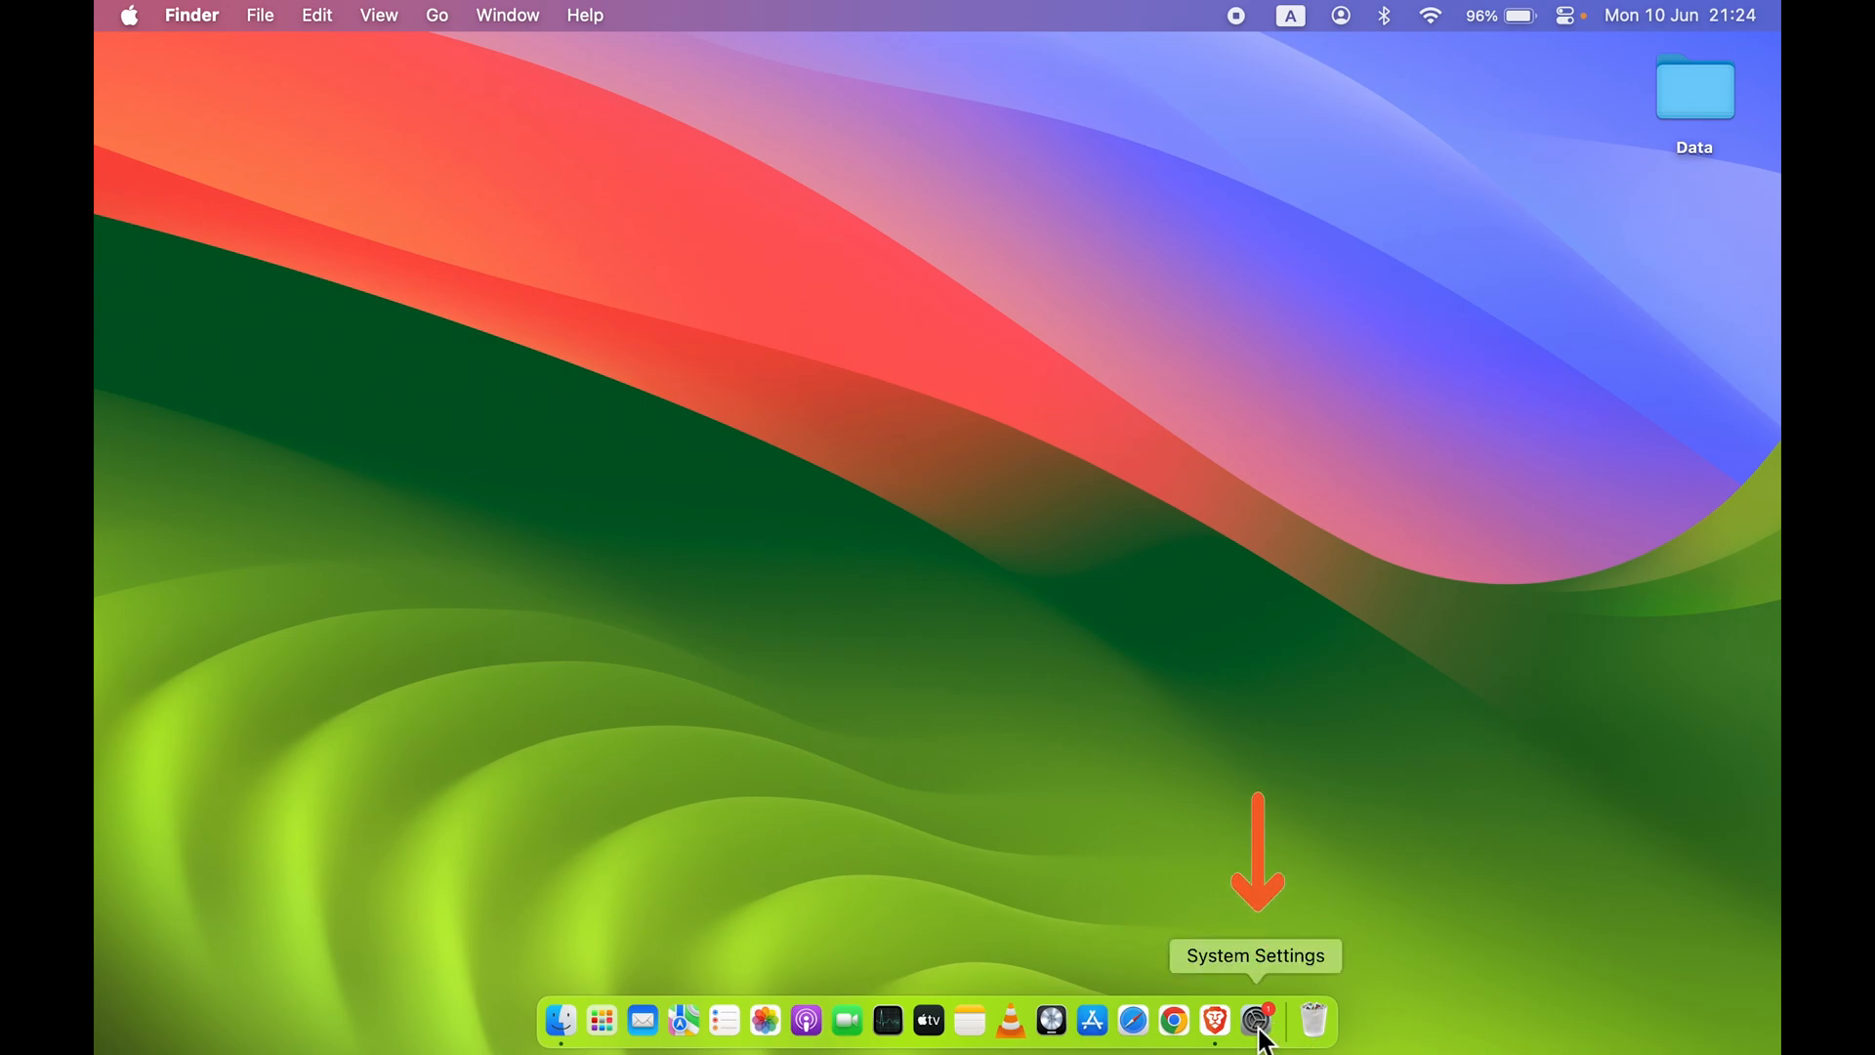
pyautogui.moveTo(414, 316)
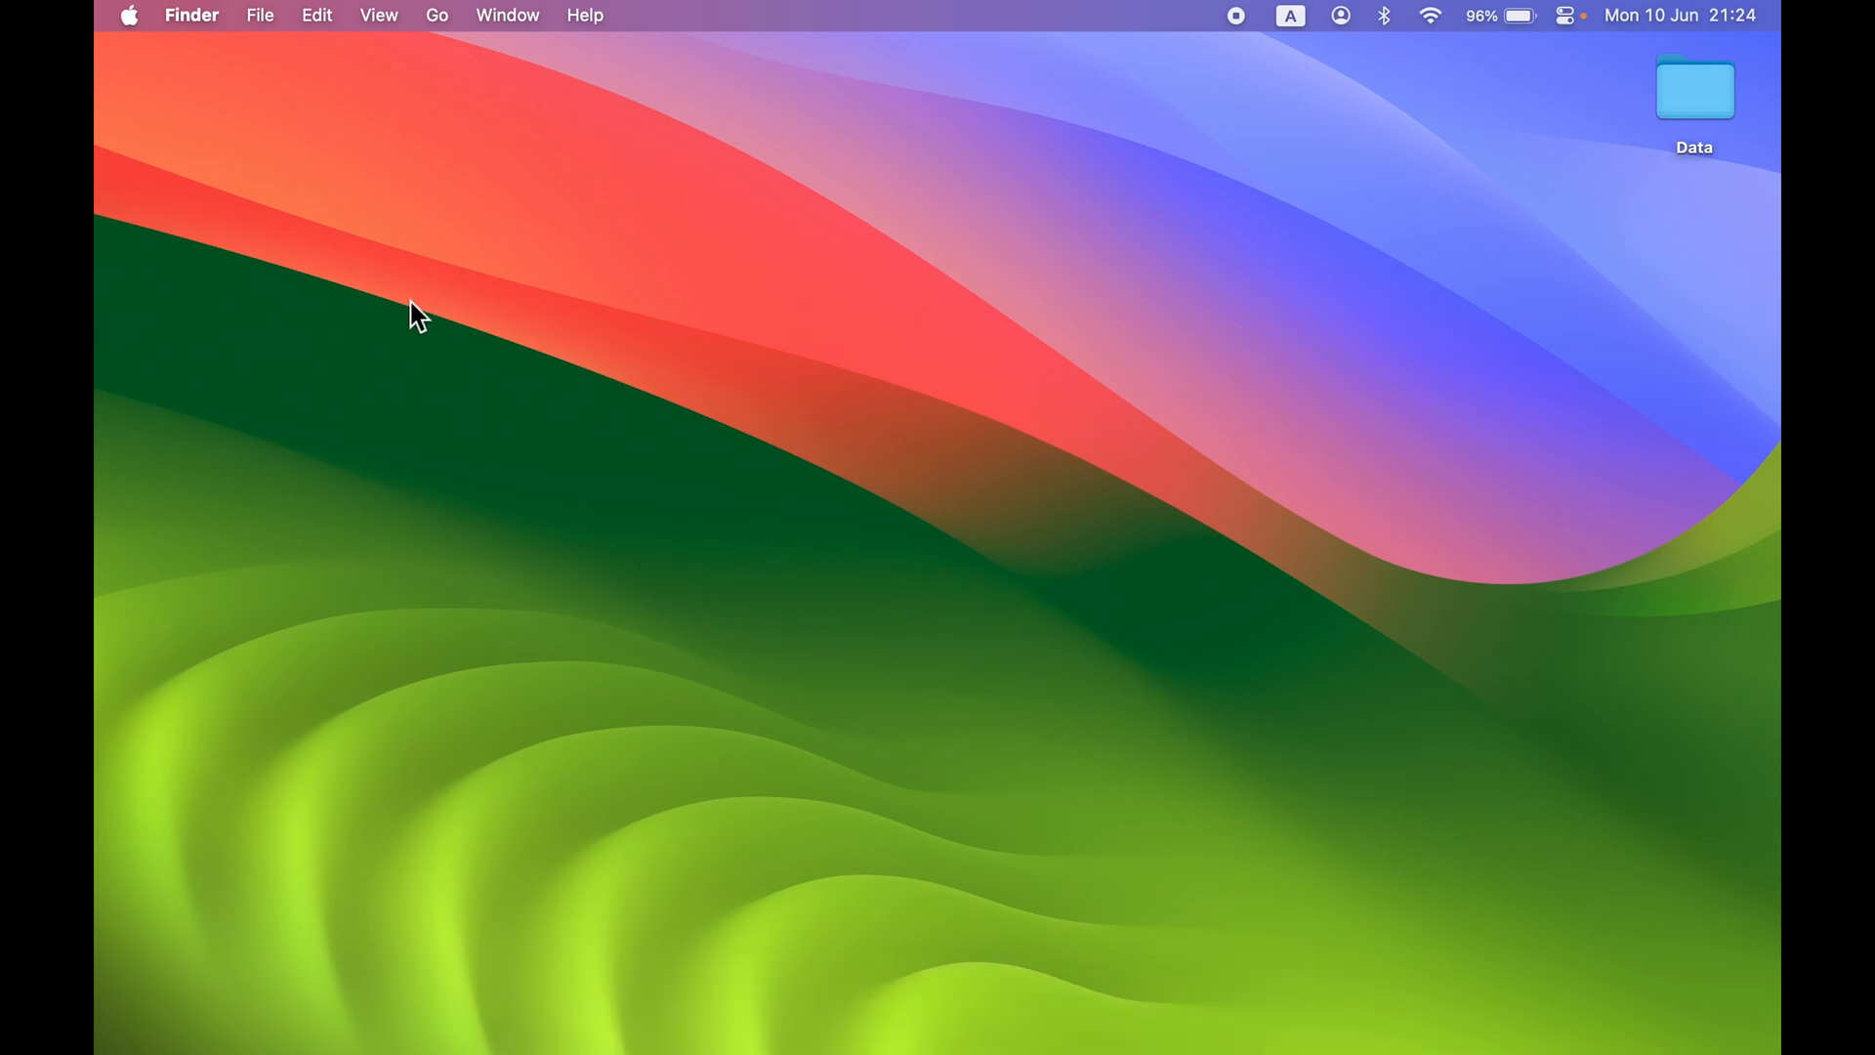
# Step: Launch System Settings through a Spotlight search for 'system Settings'
pyautogui.click(129, 13)
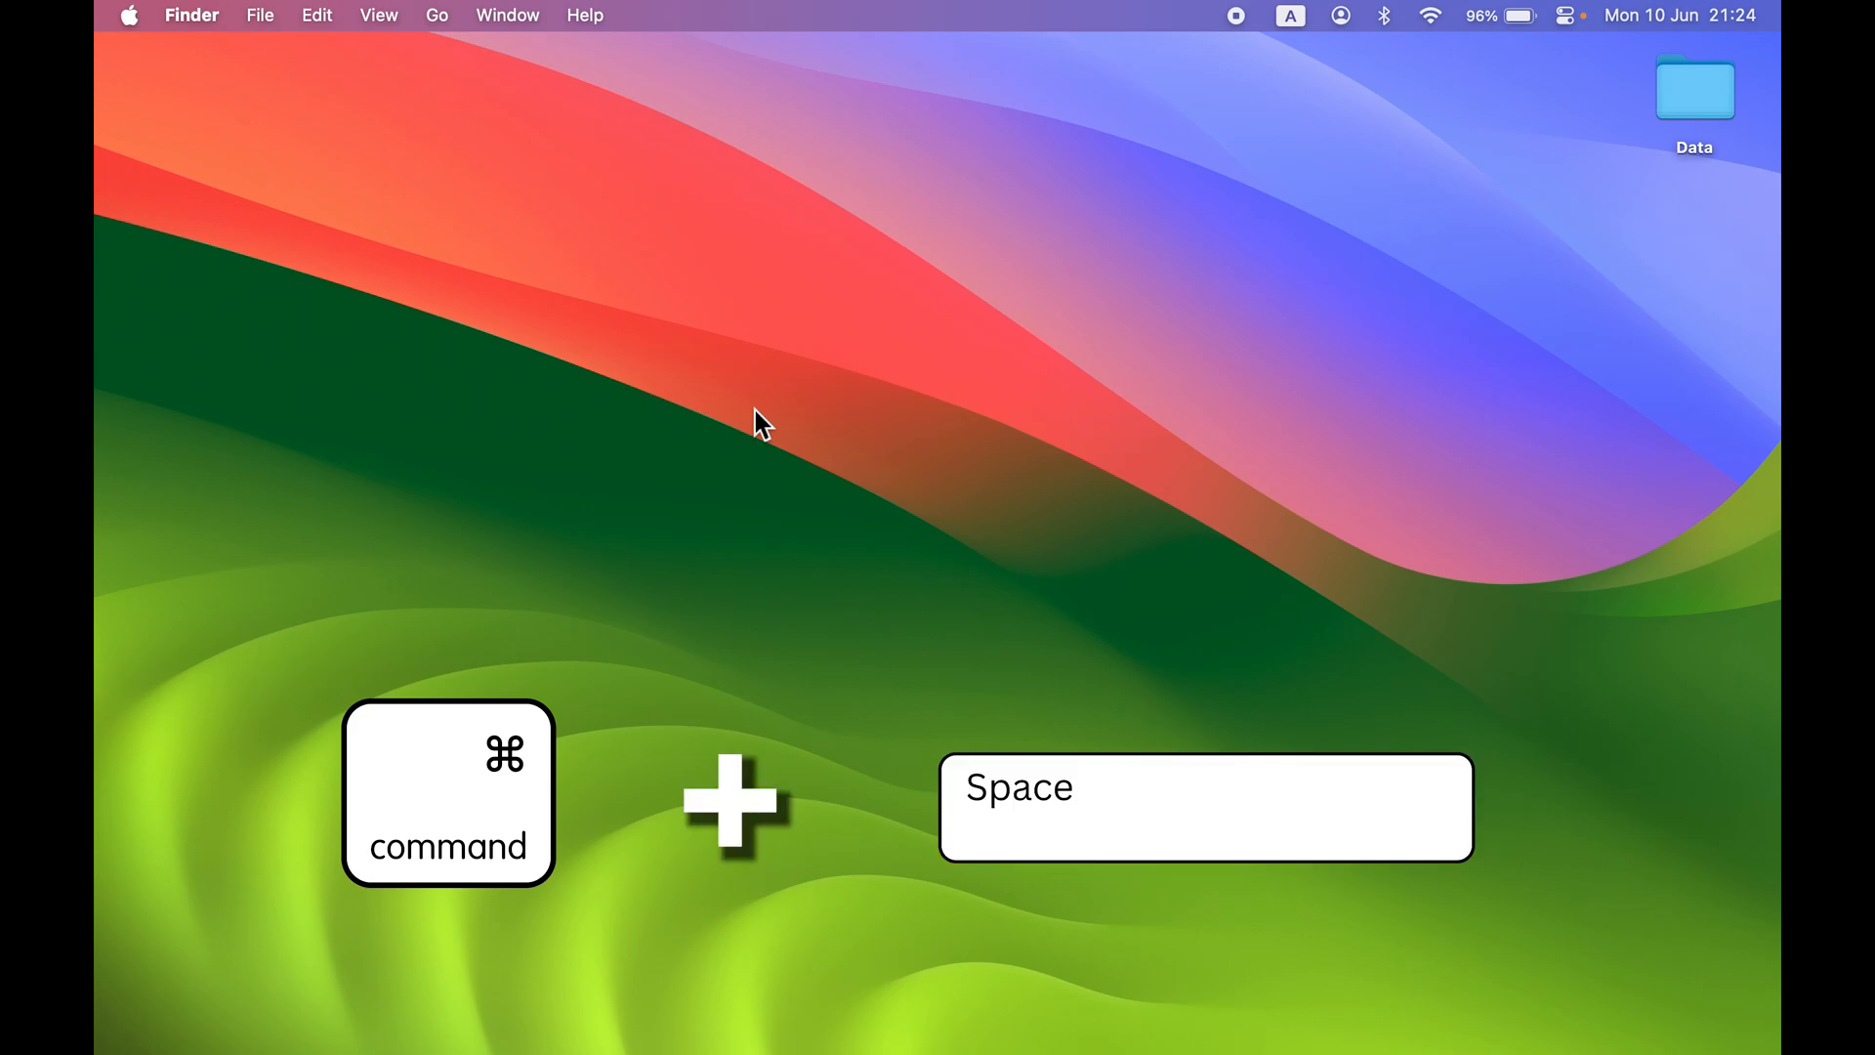
pyautogui.press('cmd+space')
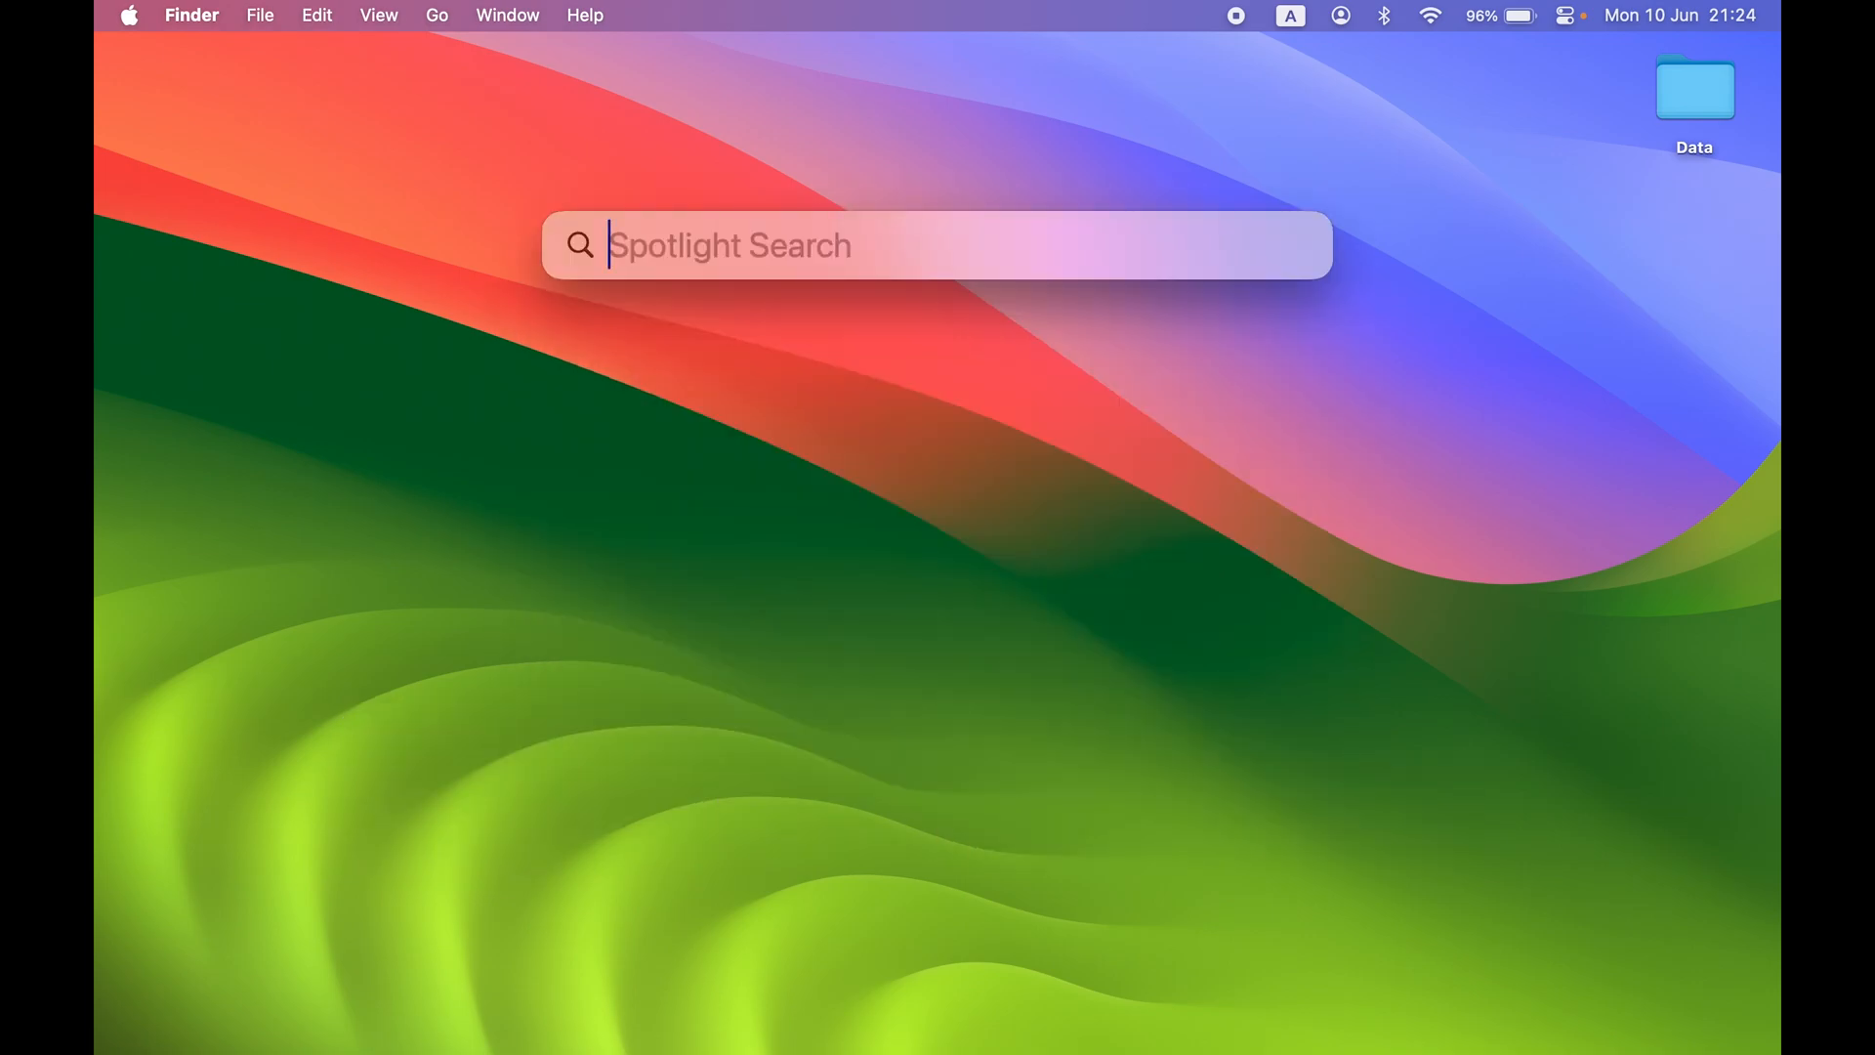
pyautogui.write('system Settings')
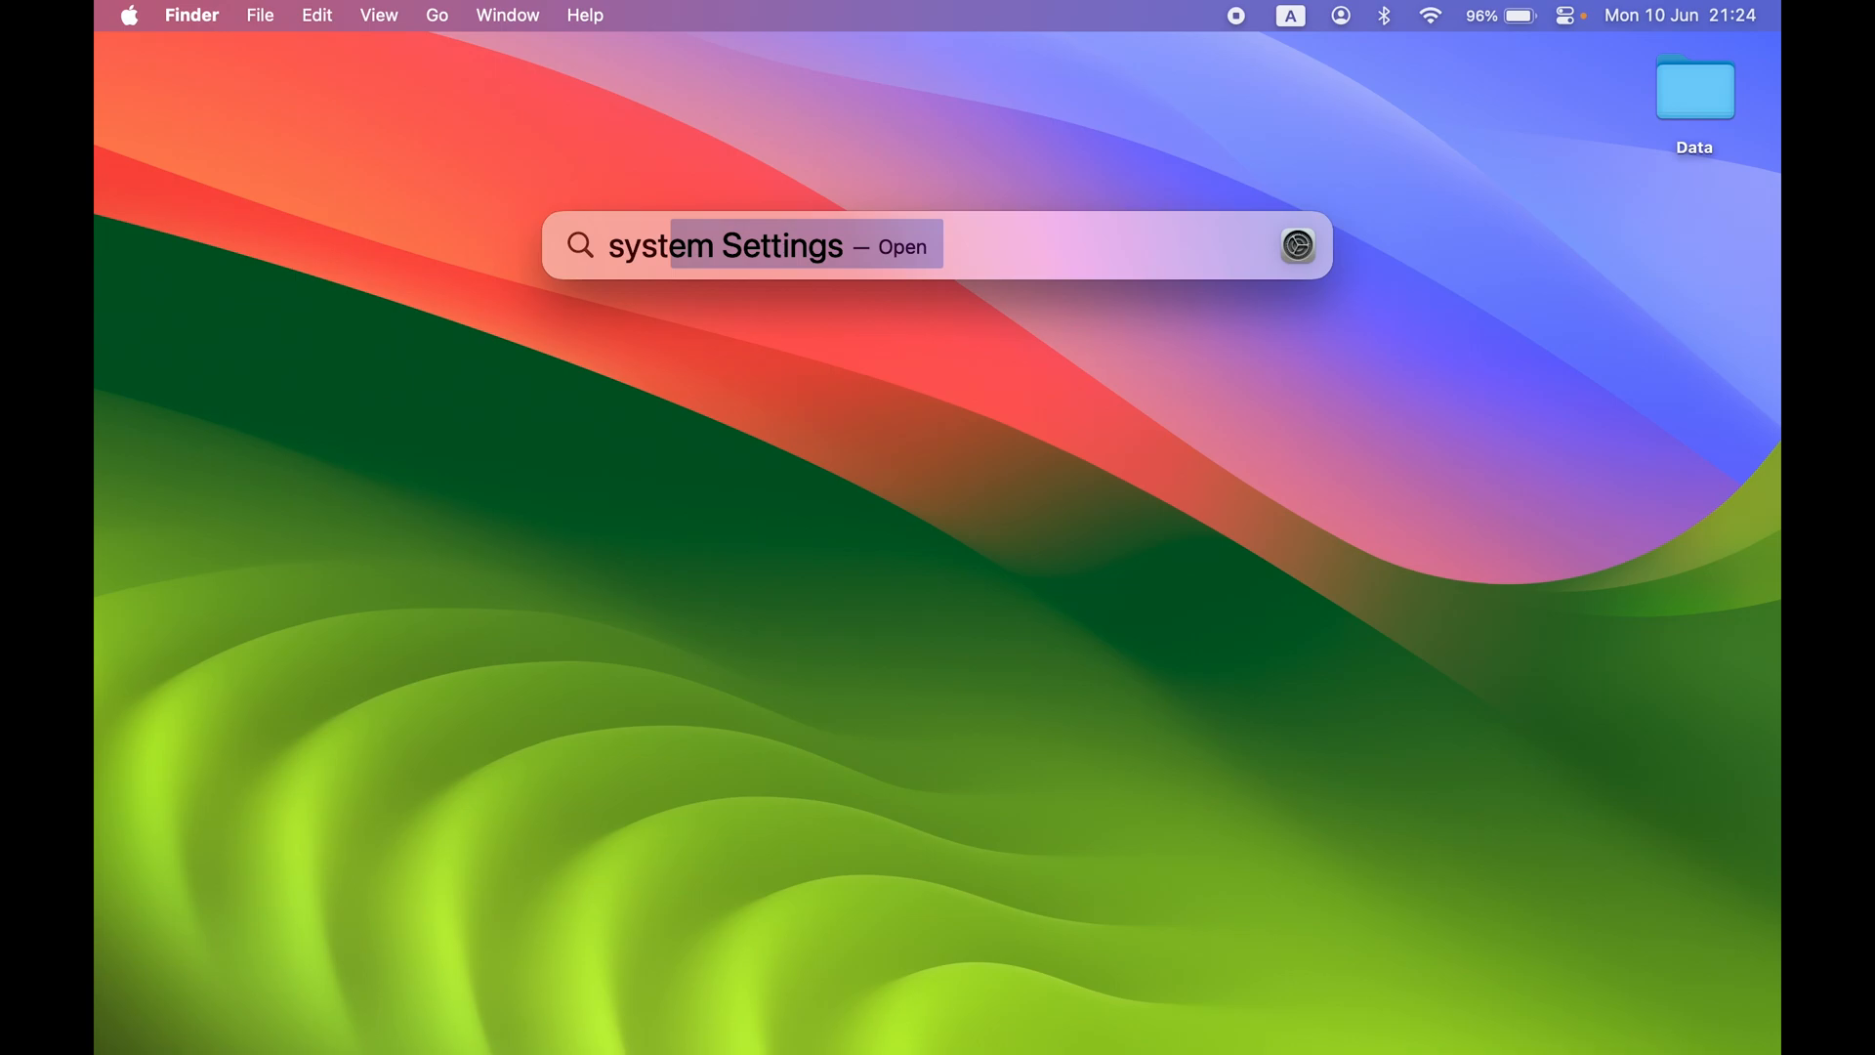
pyautogui.press('escape')
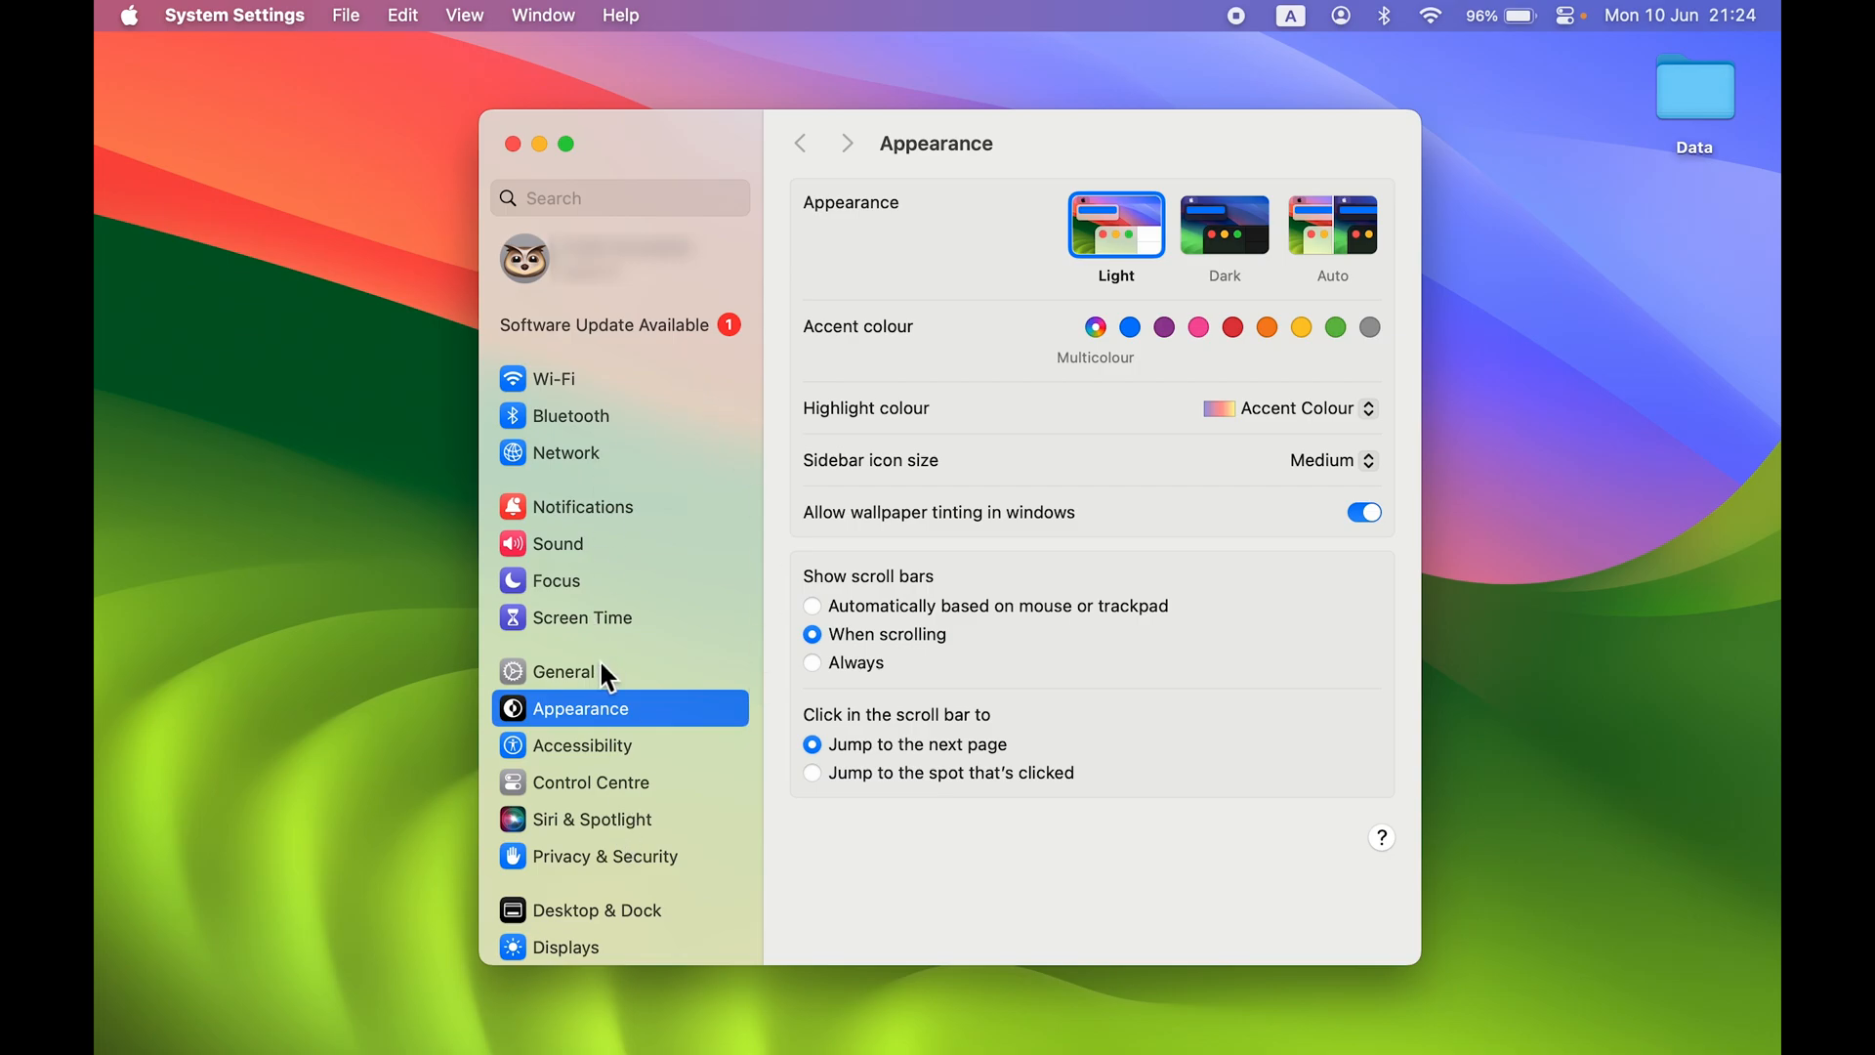
# Step: Bring up the Lock Screen settings page from the sidebar
pyautogui.scroll(-3)
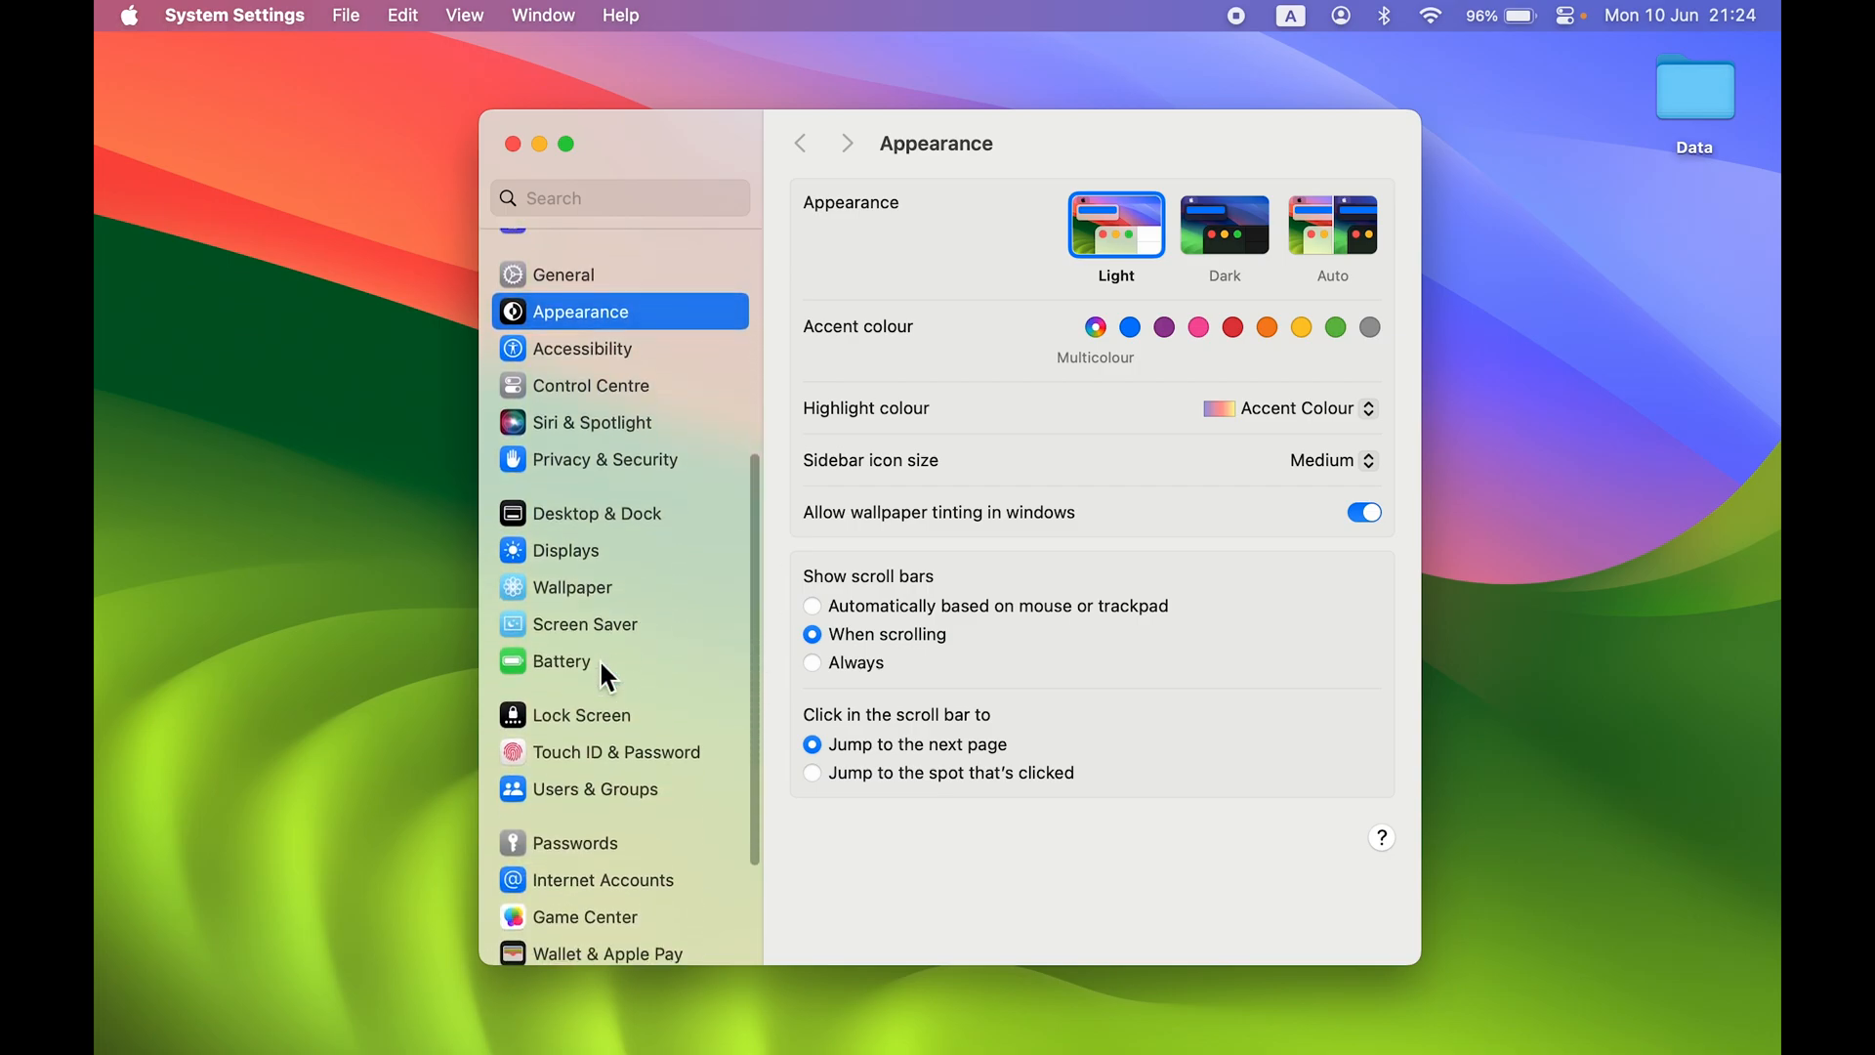
pyautogui.scroll(-3)
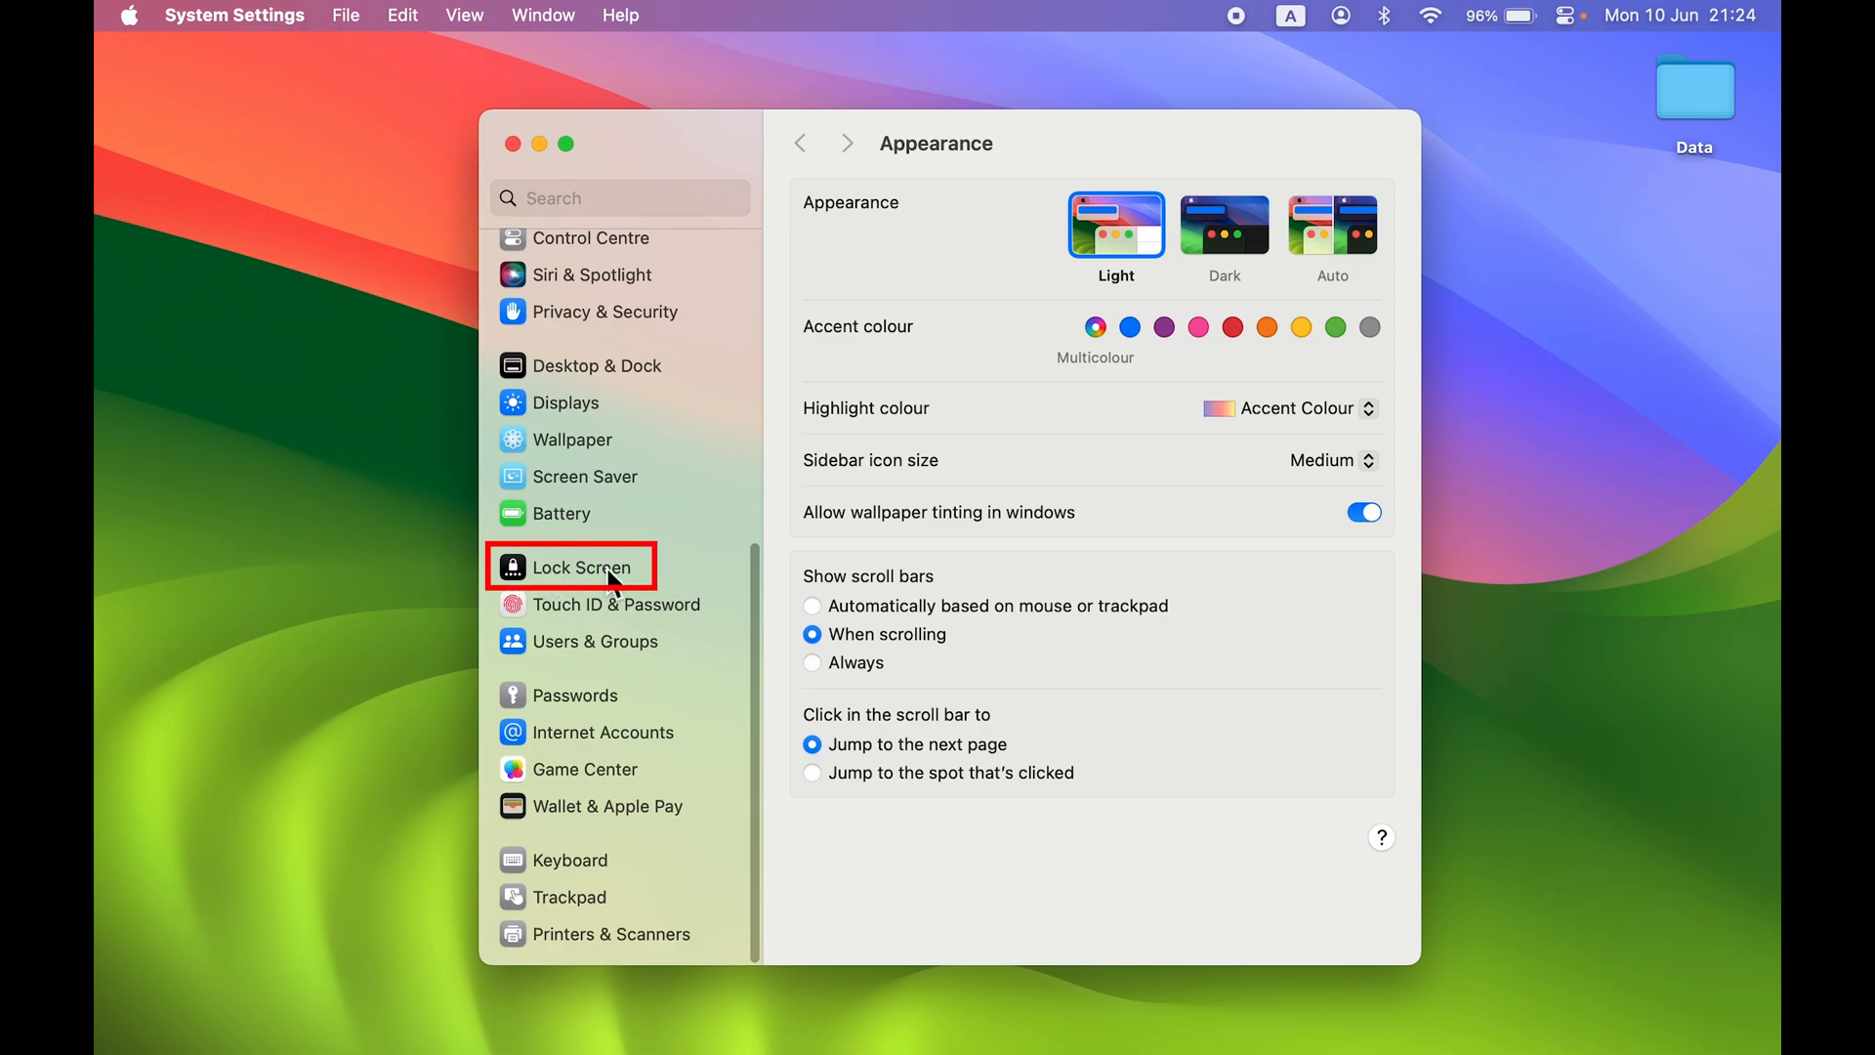
pyautogui.click(582, 567)
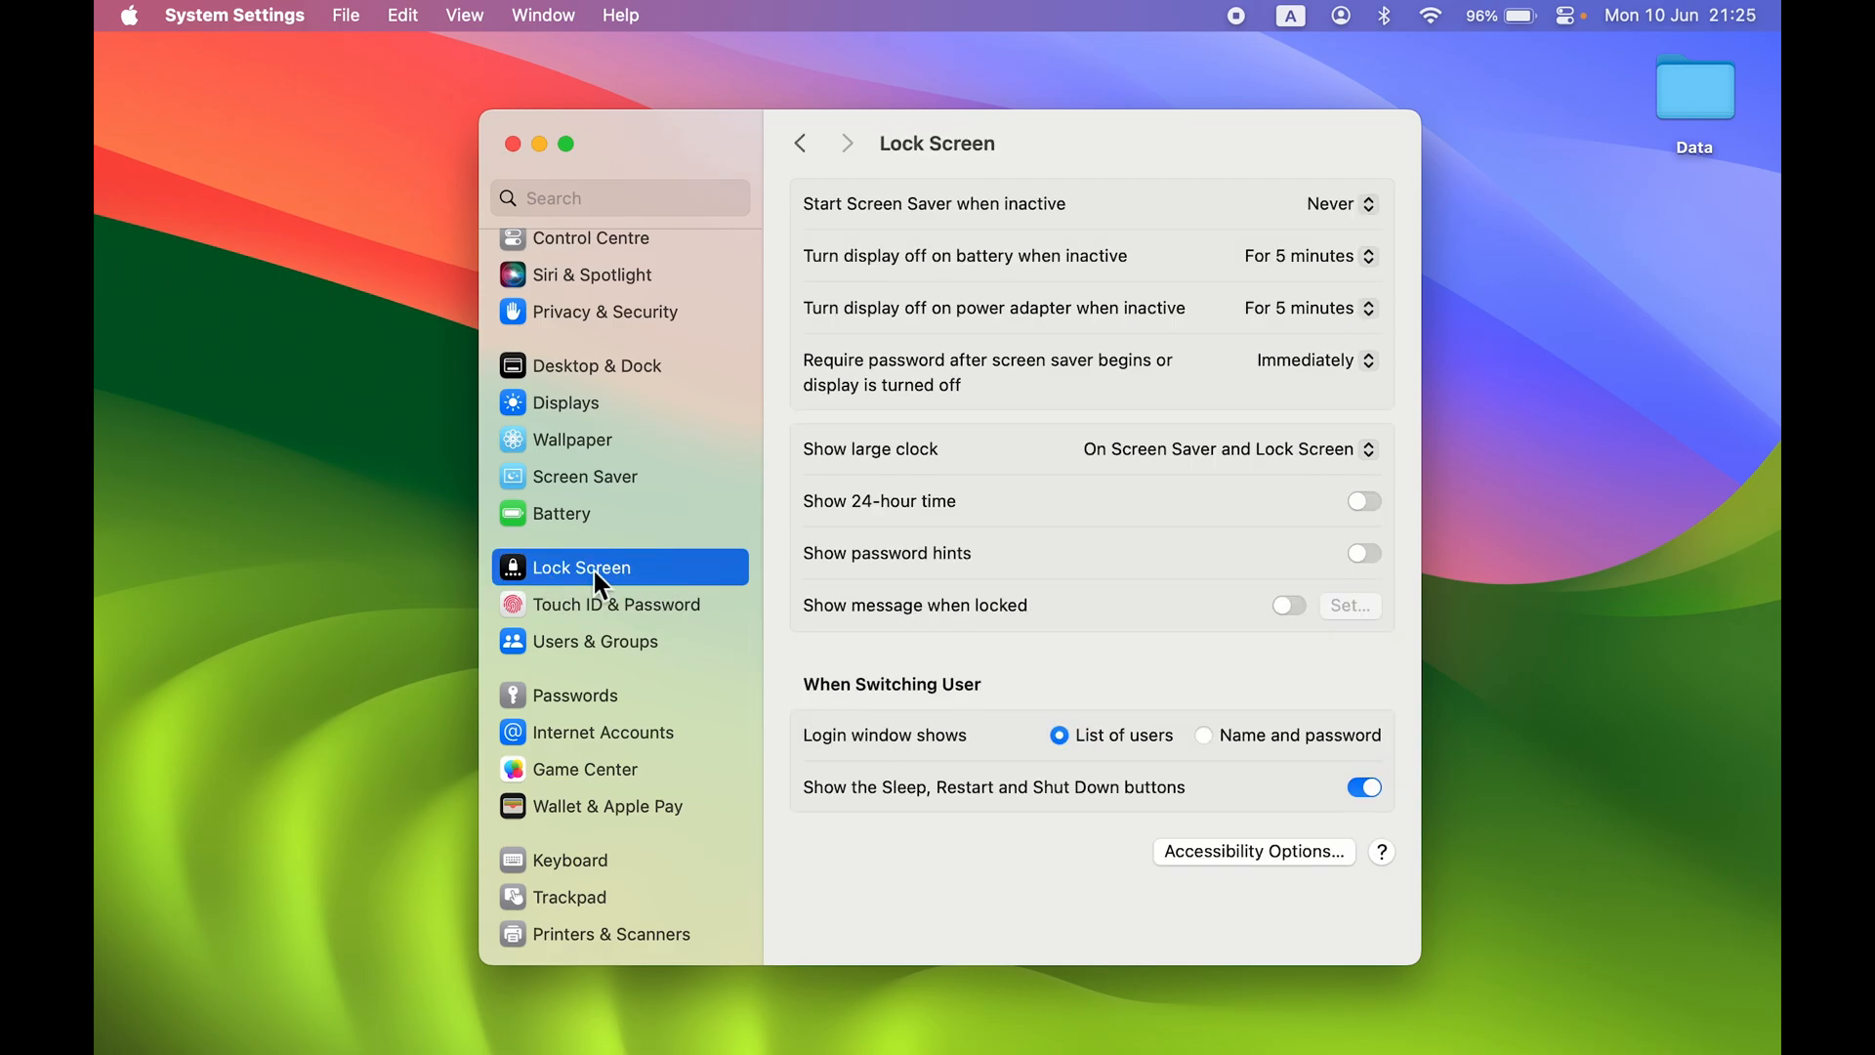
pyautogui.moveTo(1056, 254)
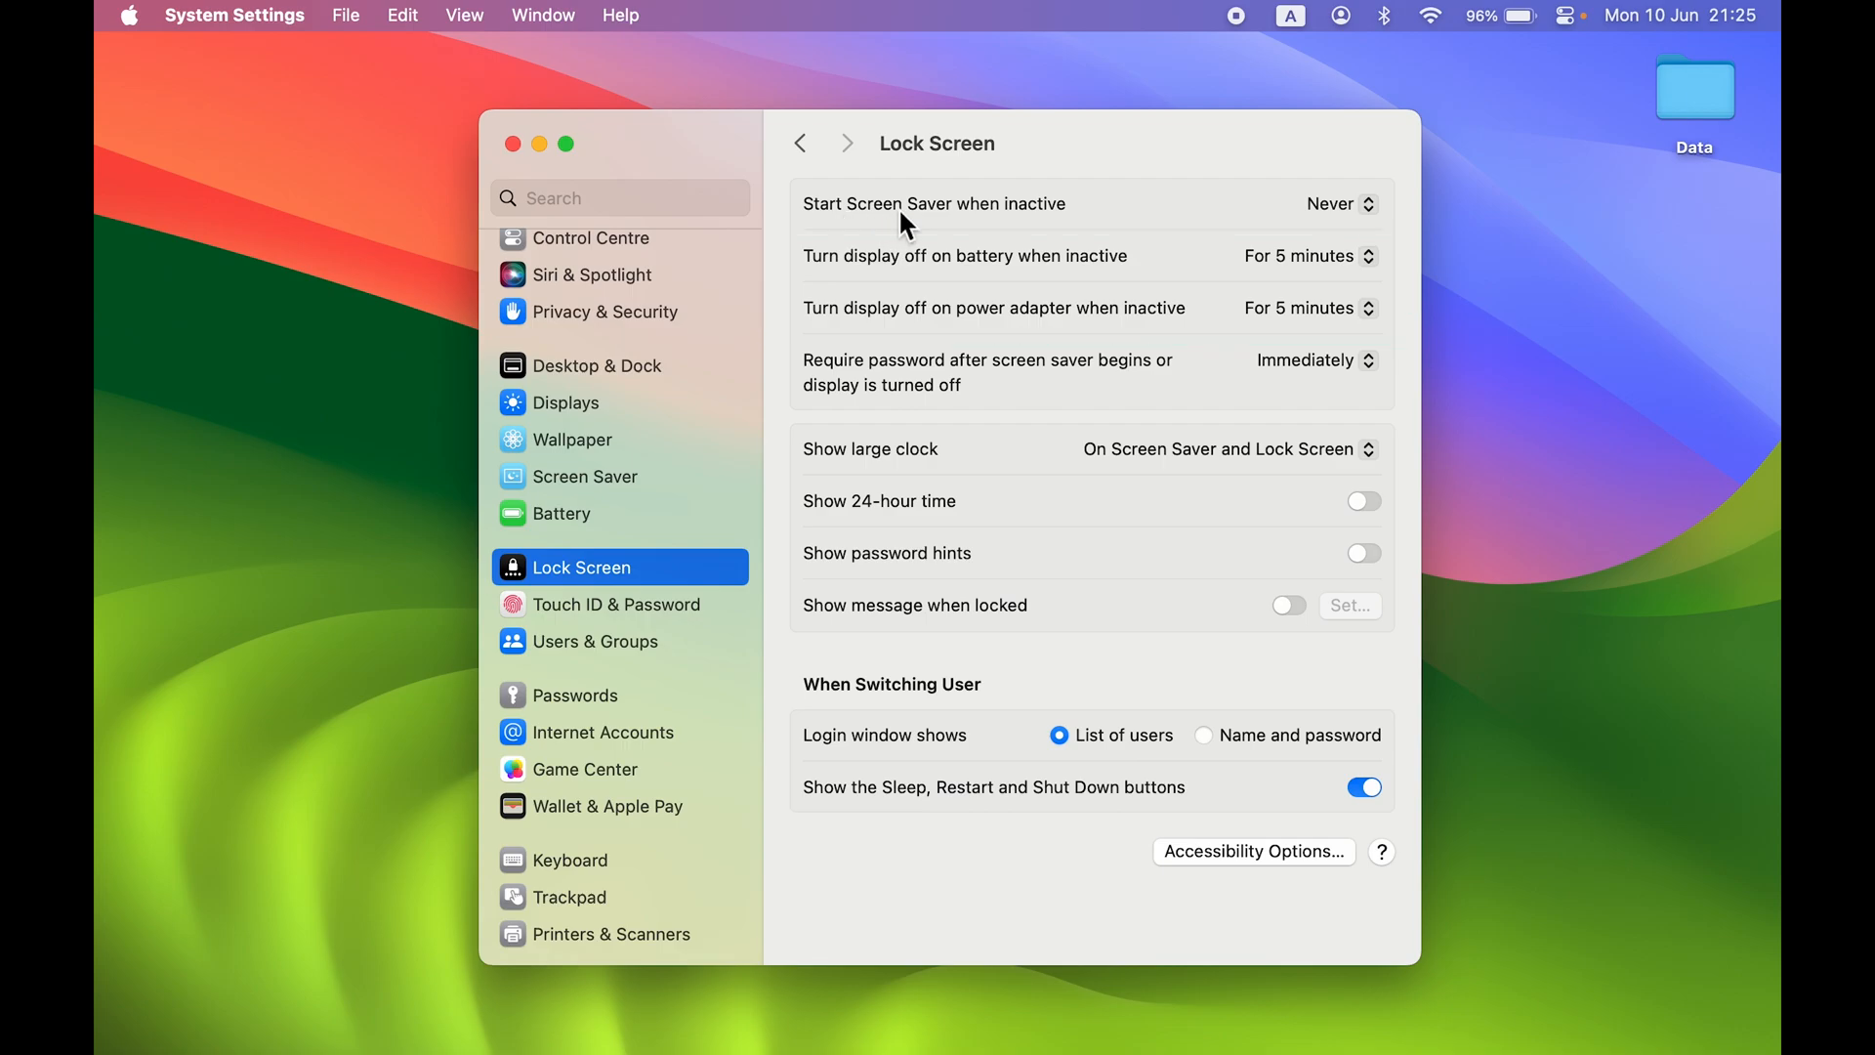
pyautogui.moveTo(819, 275)
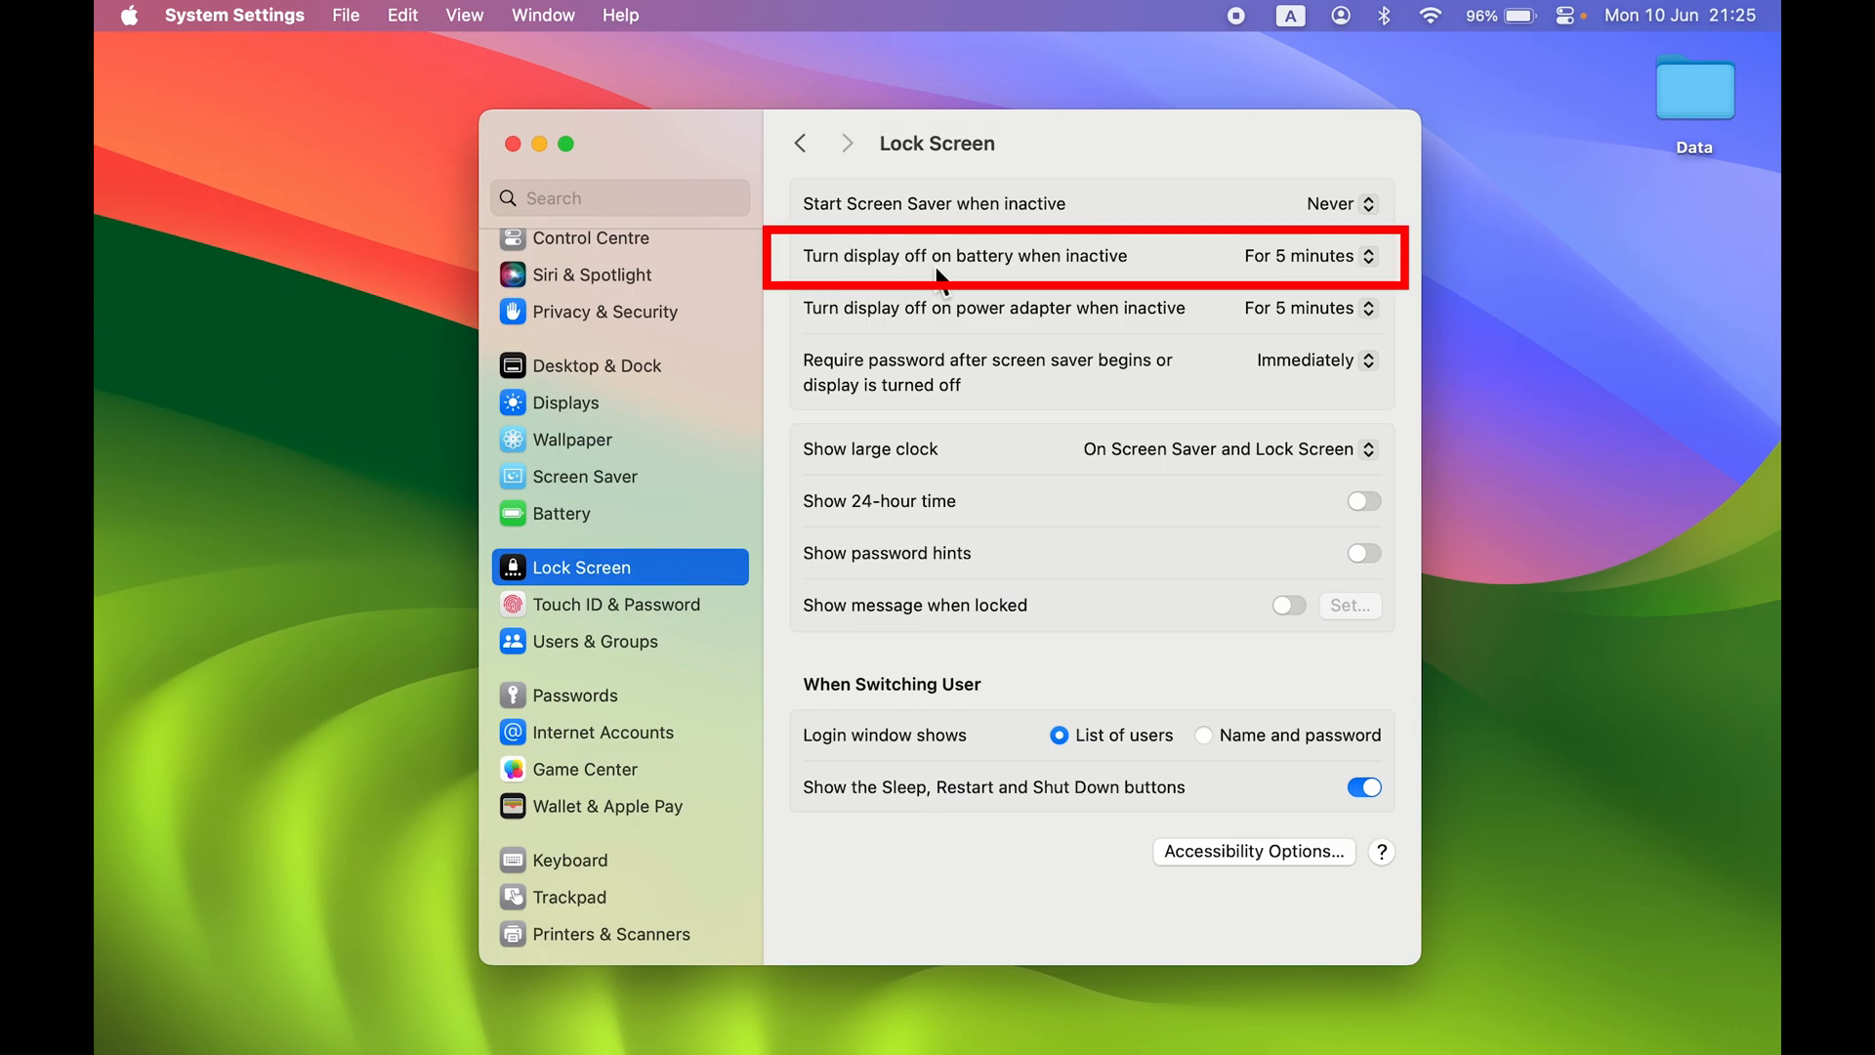
pyautogui.moveTo(1111, 293)
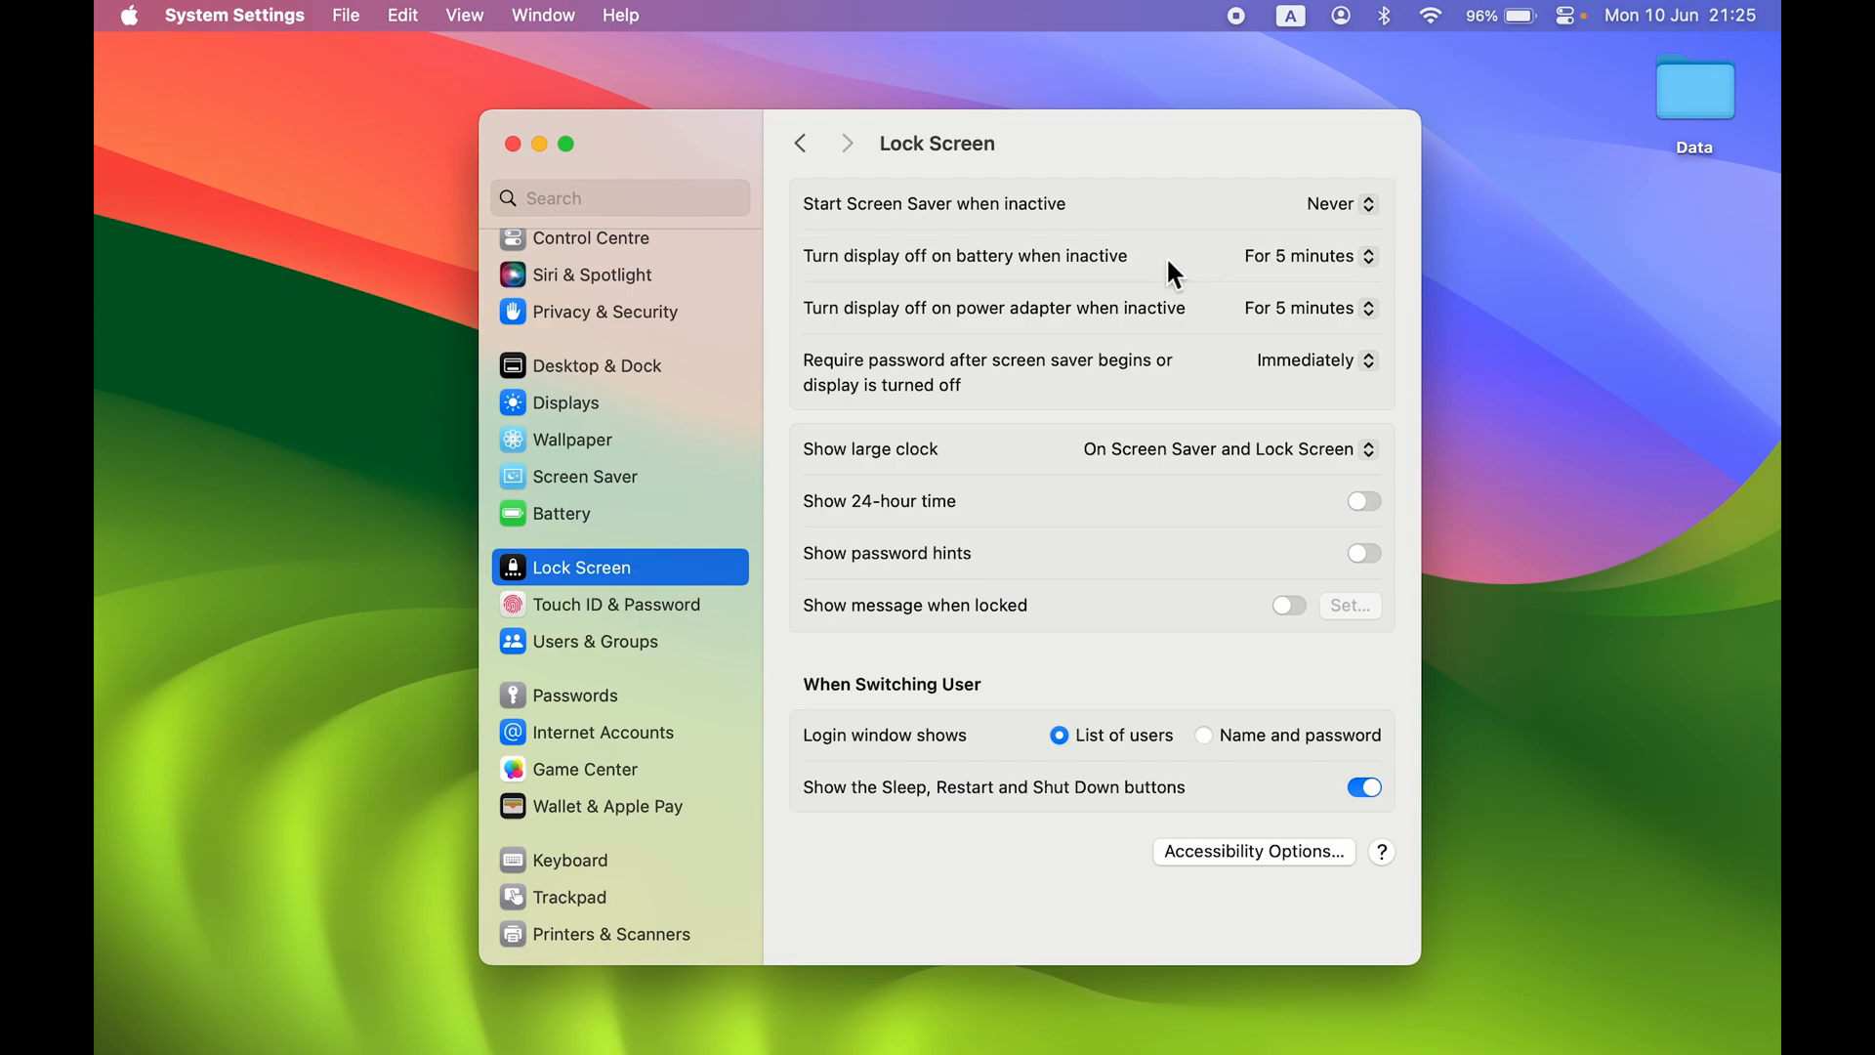
pyautogui.moveTo(965, 279)
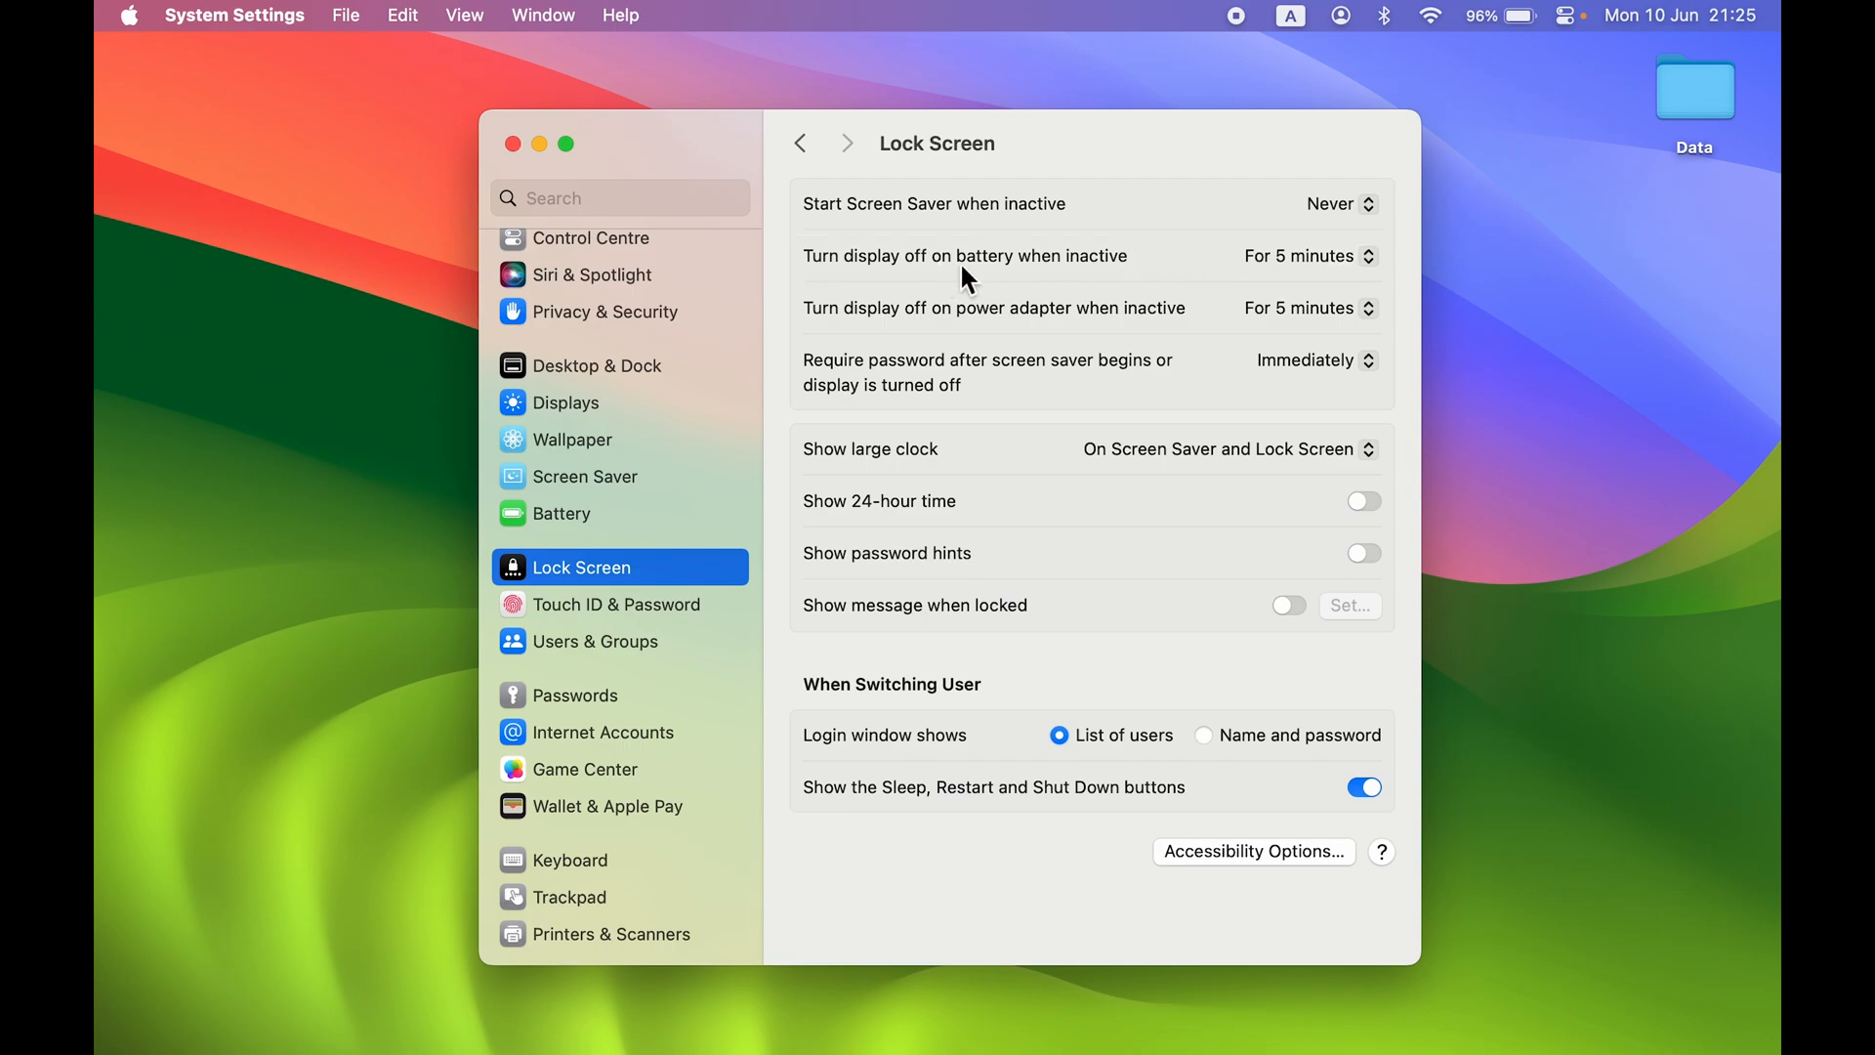
pyautogui.moveTo(1105, 332)
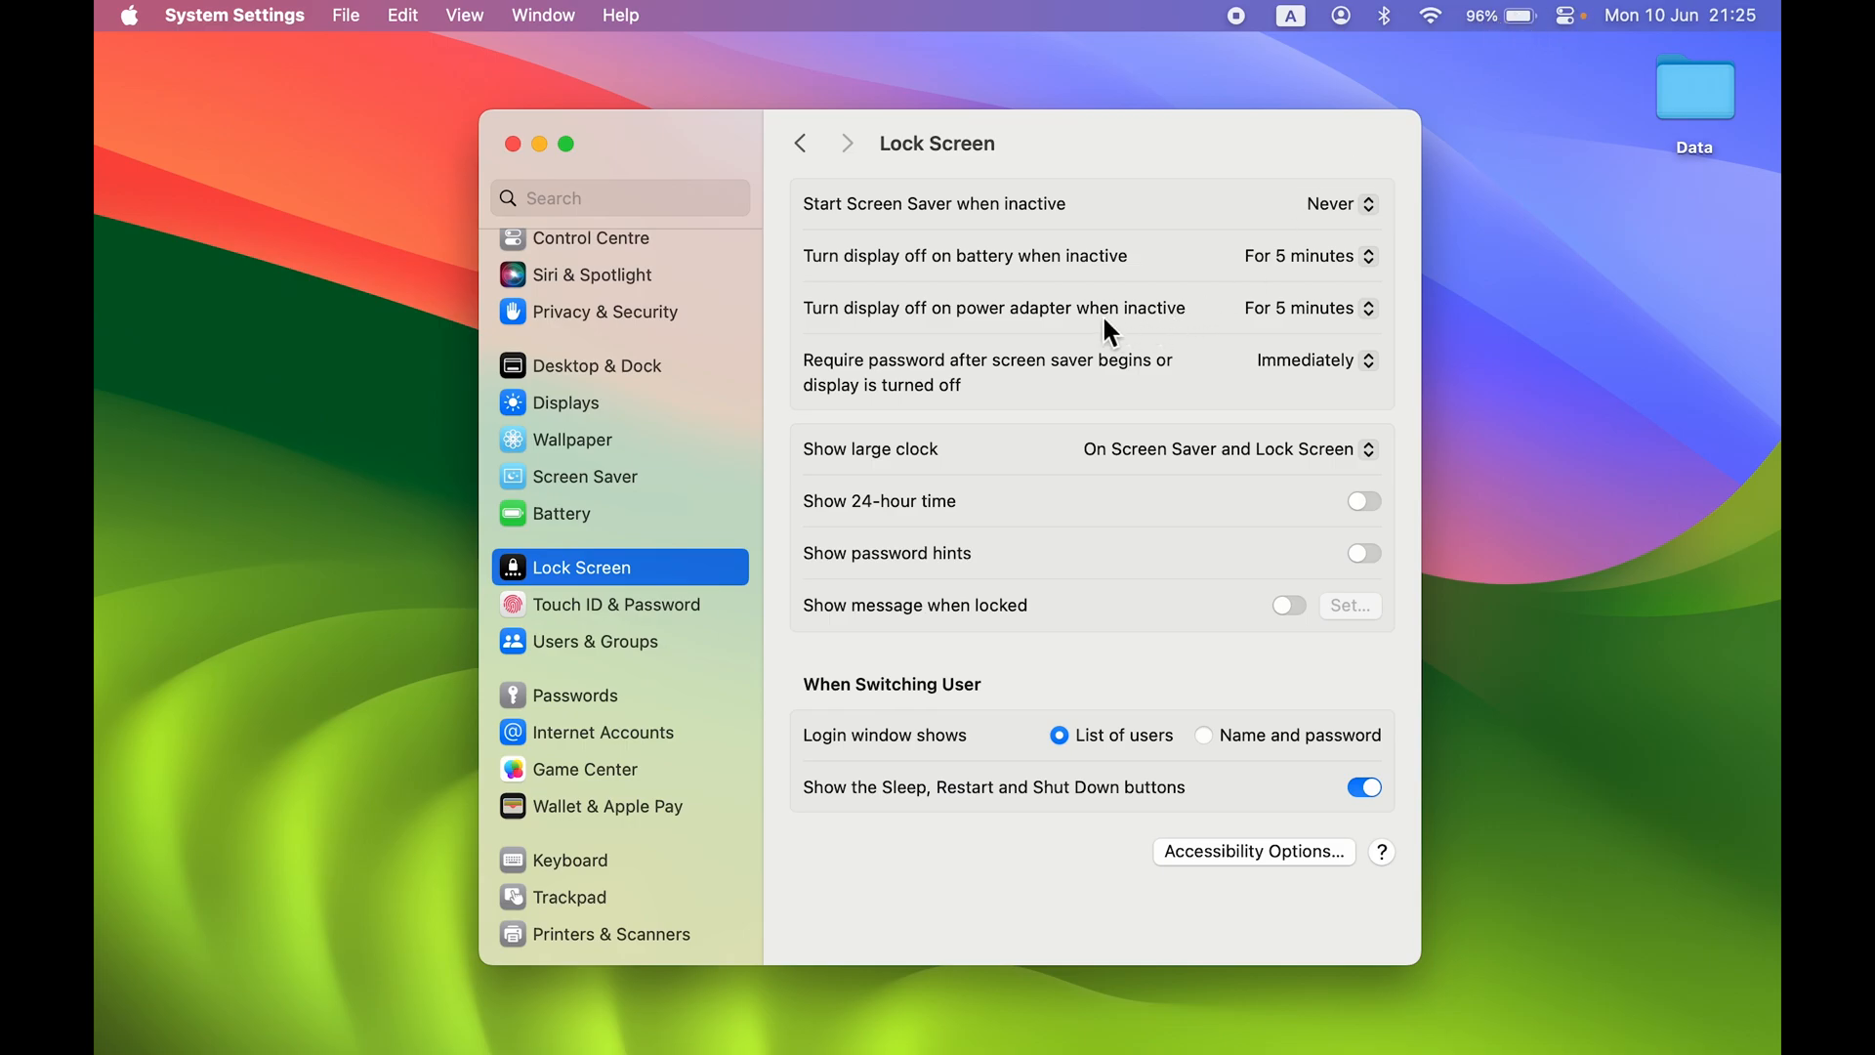
pyautogui.moveTo(1149, 266)
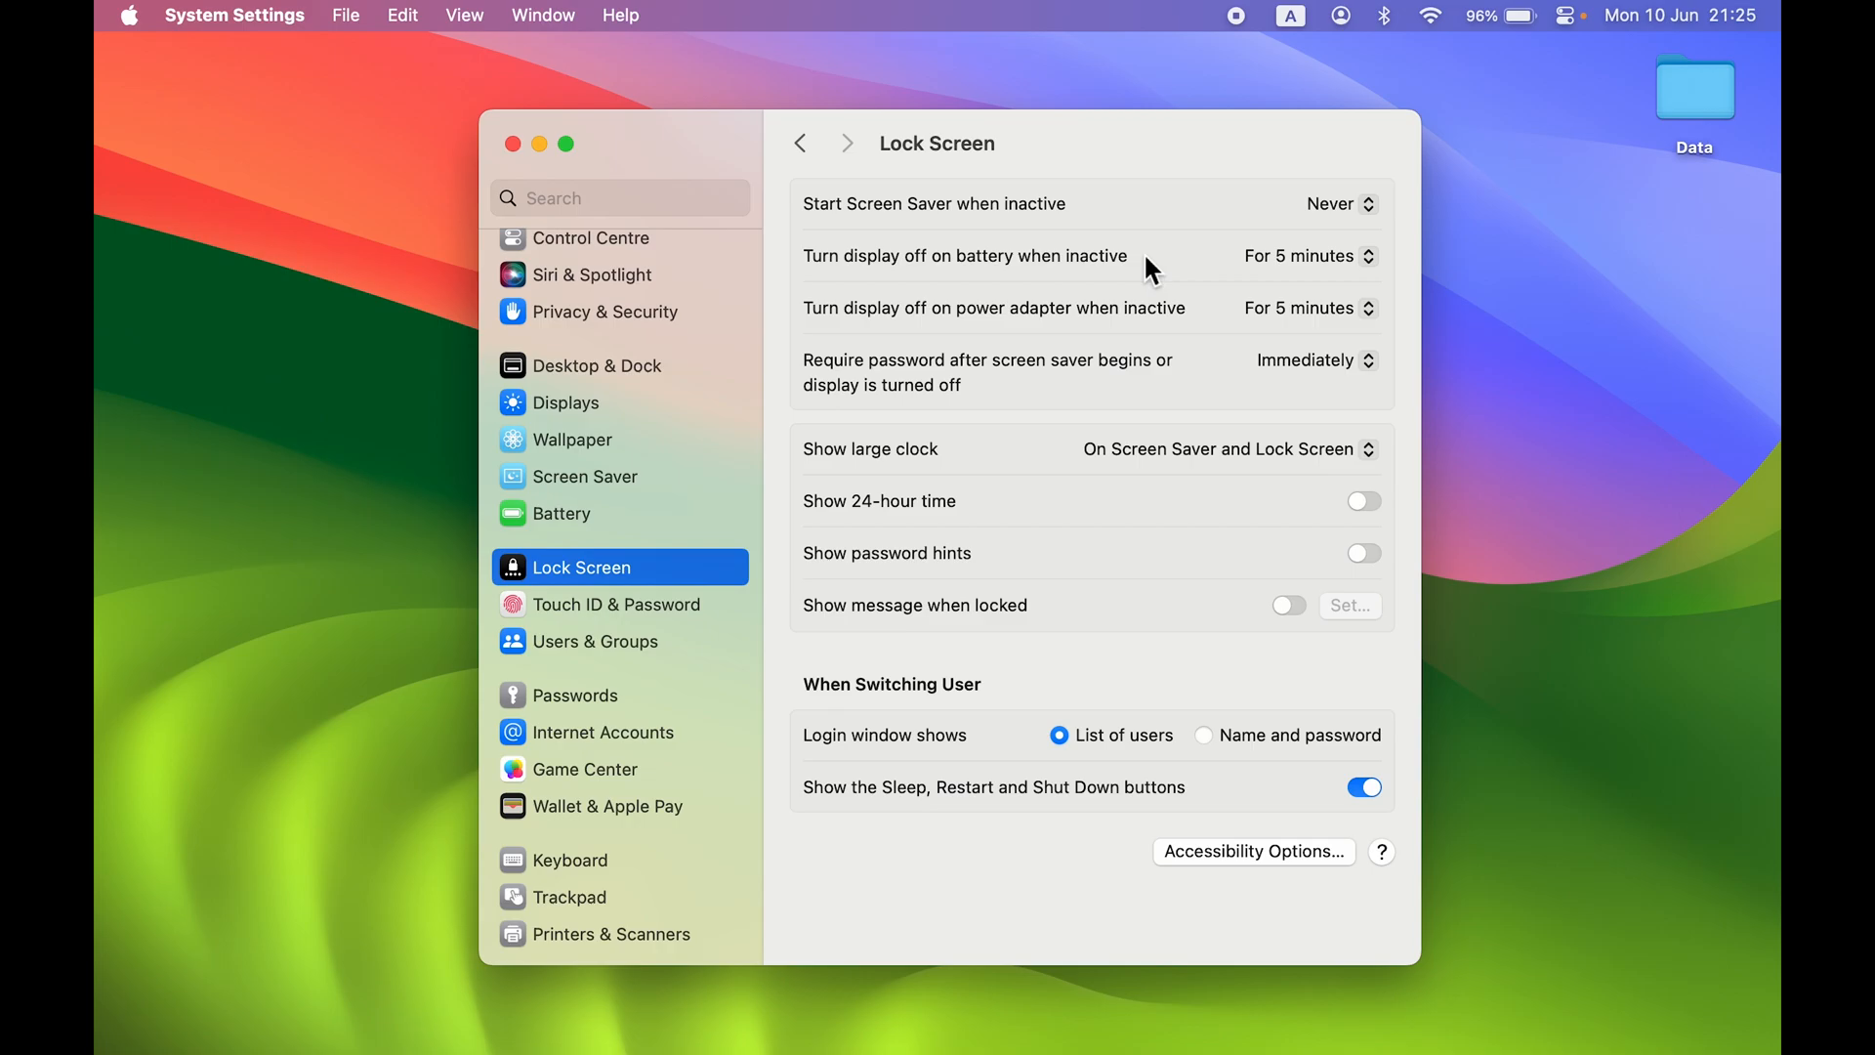
pyautogui.moveTo(1522, 45)
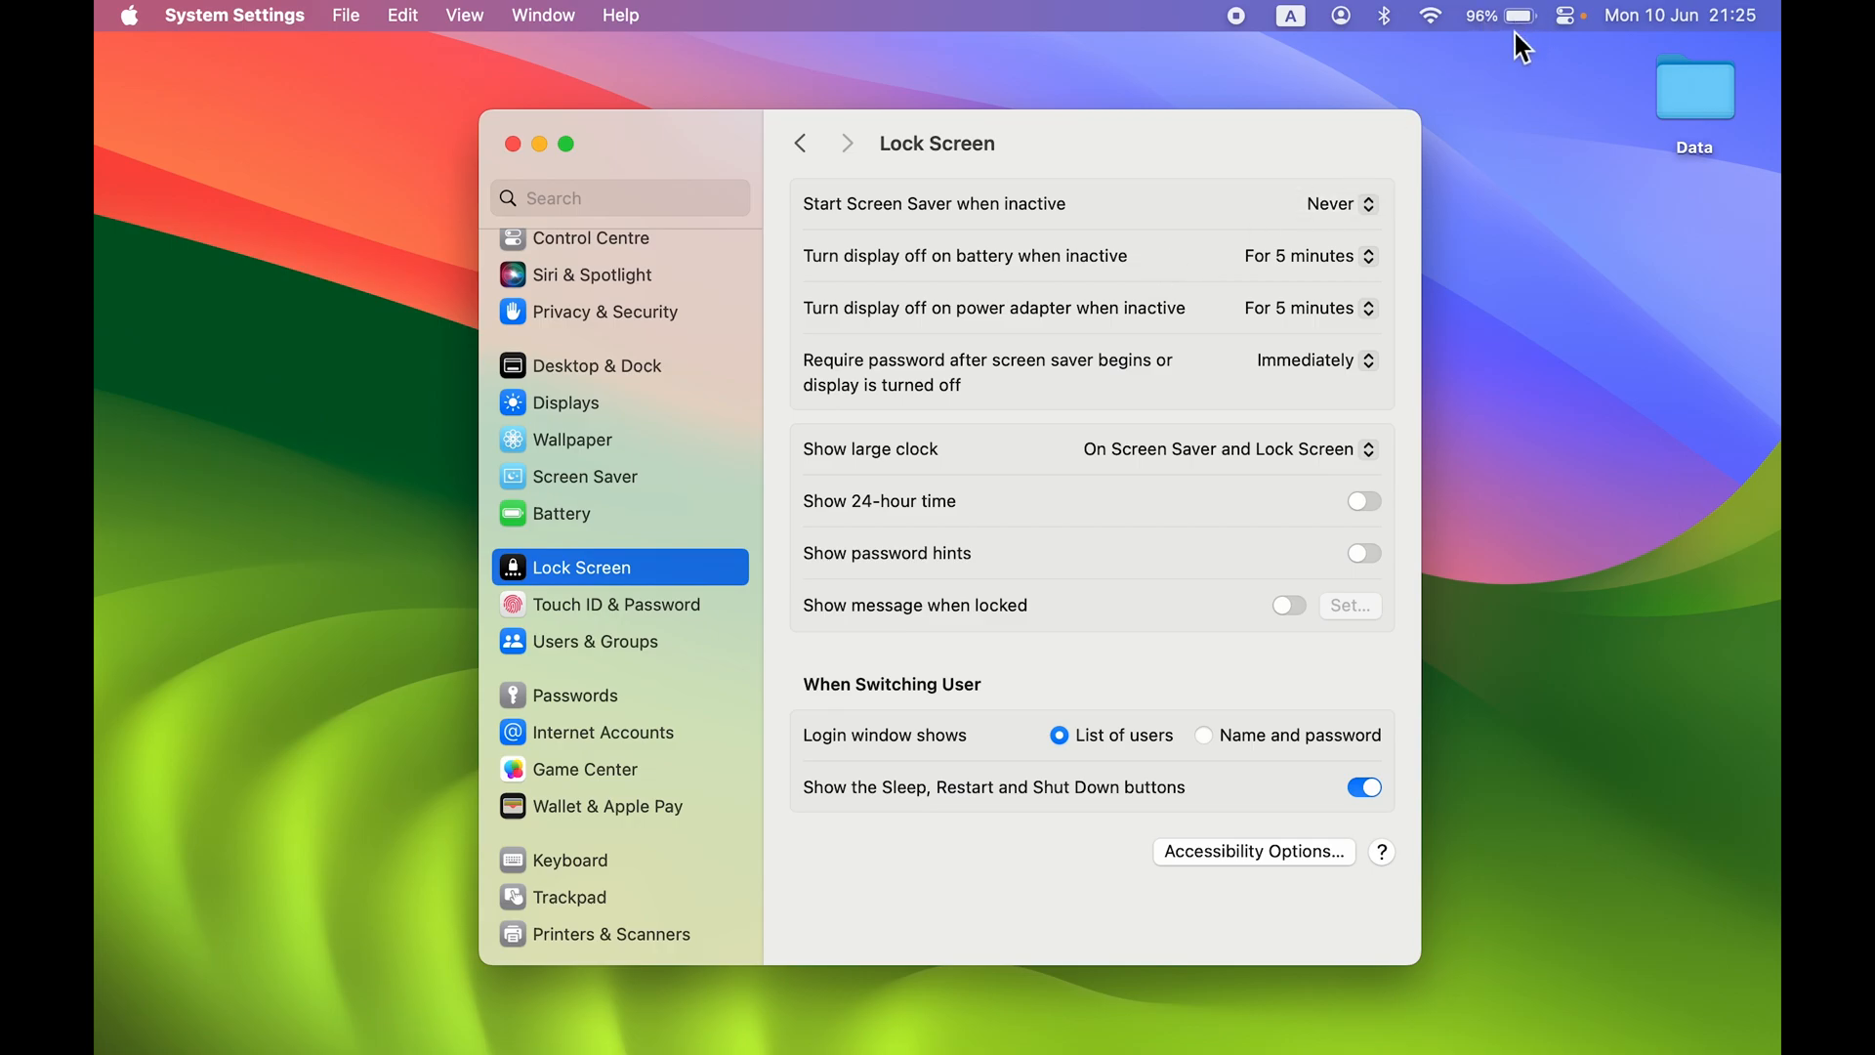
pyautogui.moveTo(1303, 256)
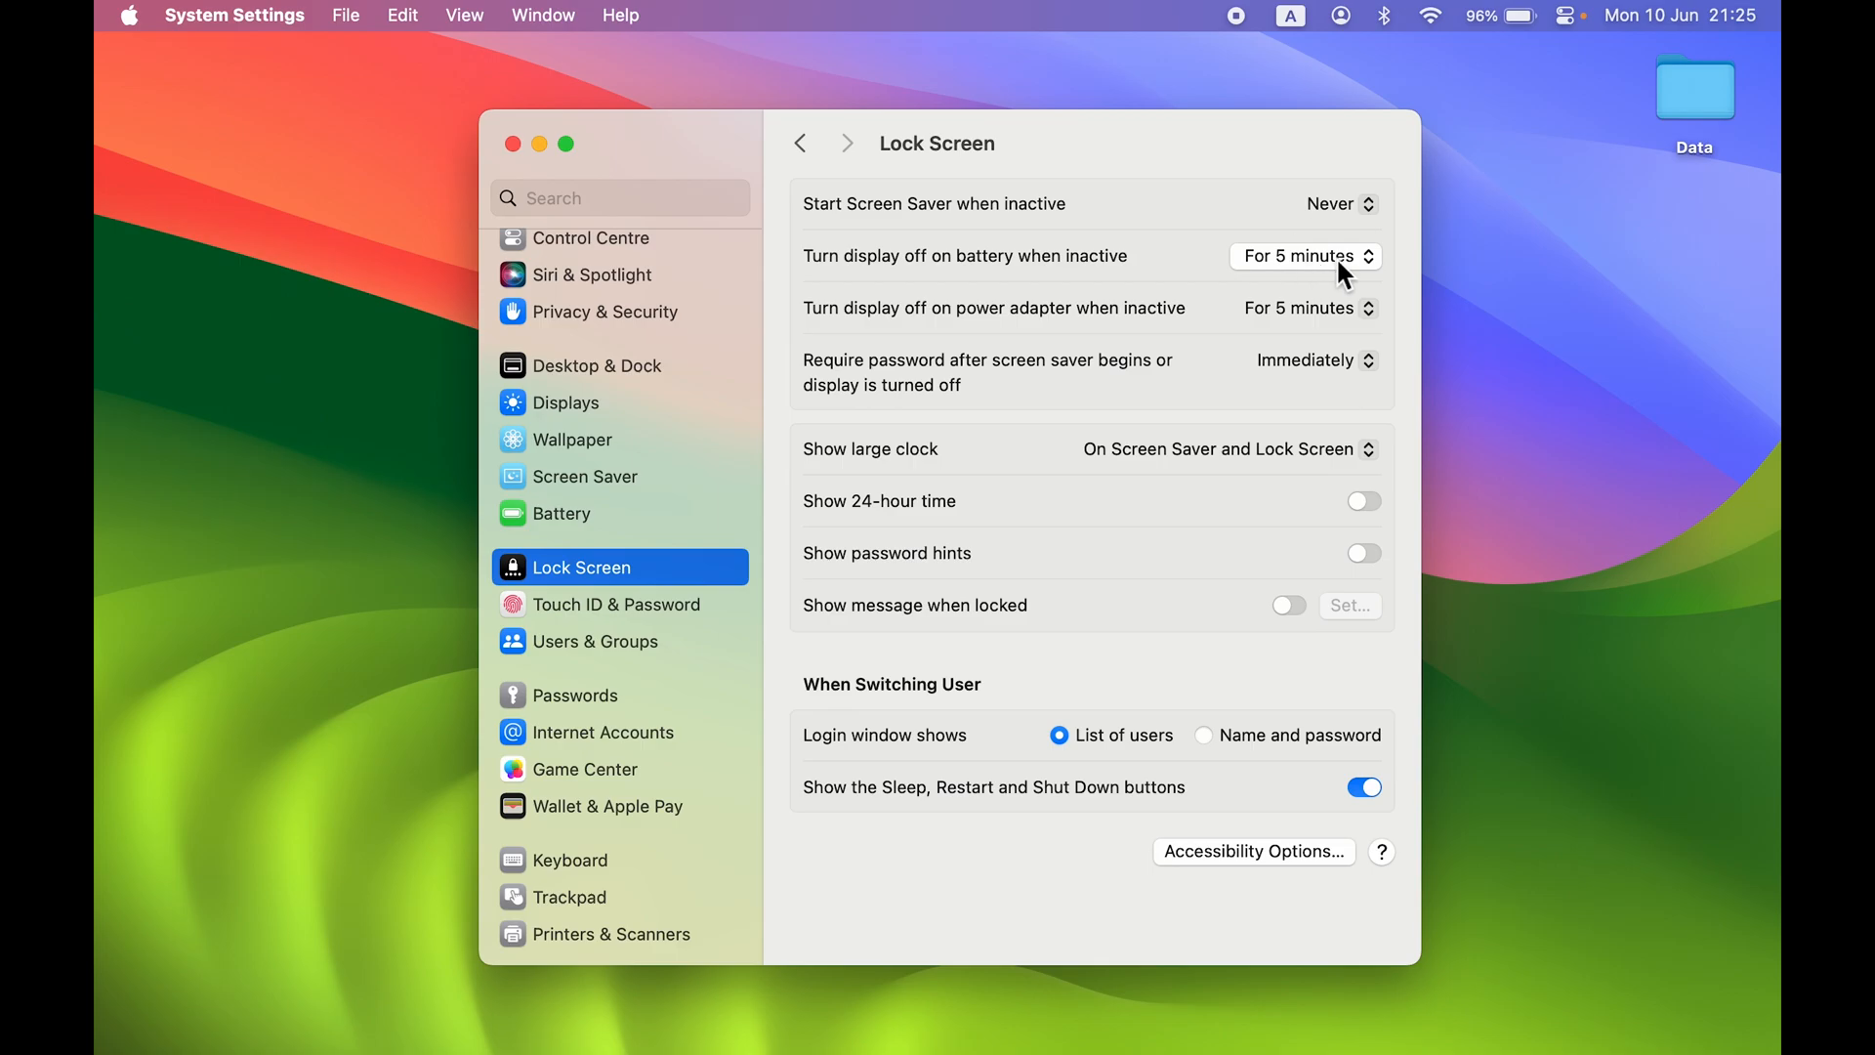
pyautogui.moveTo(1293, 539)
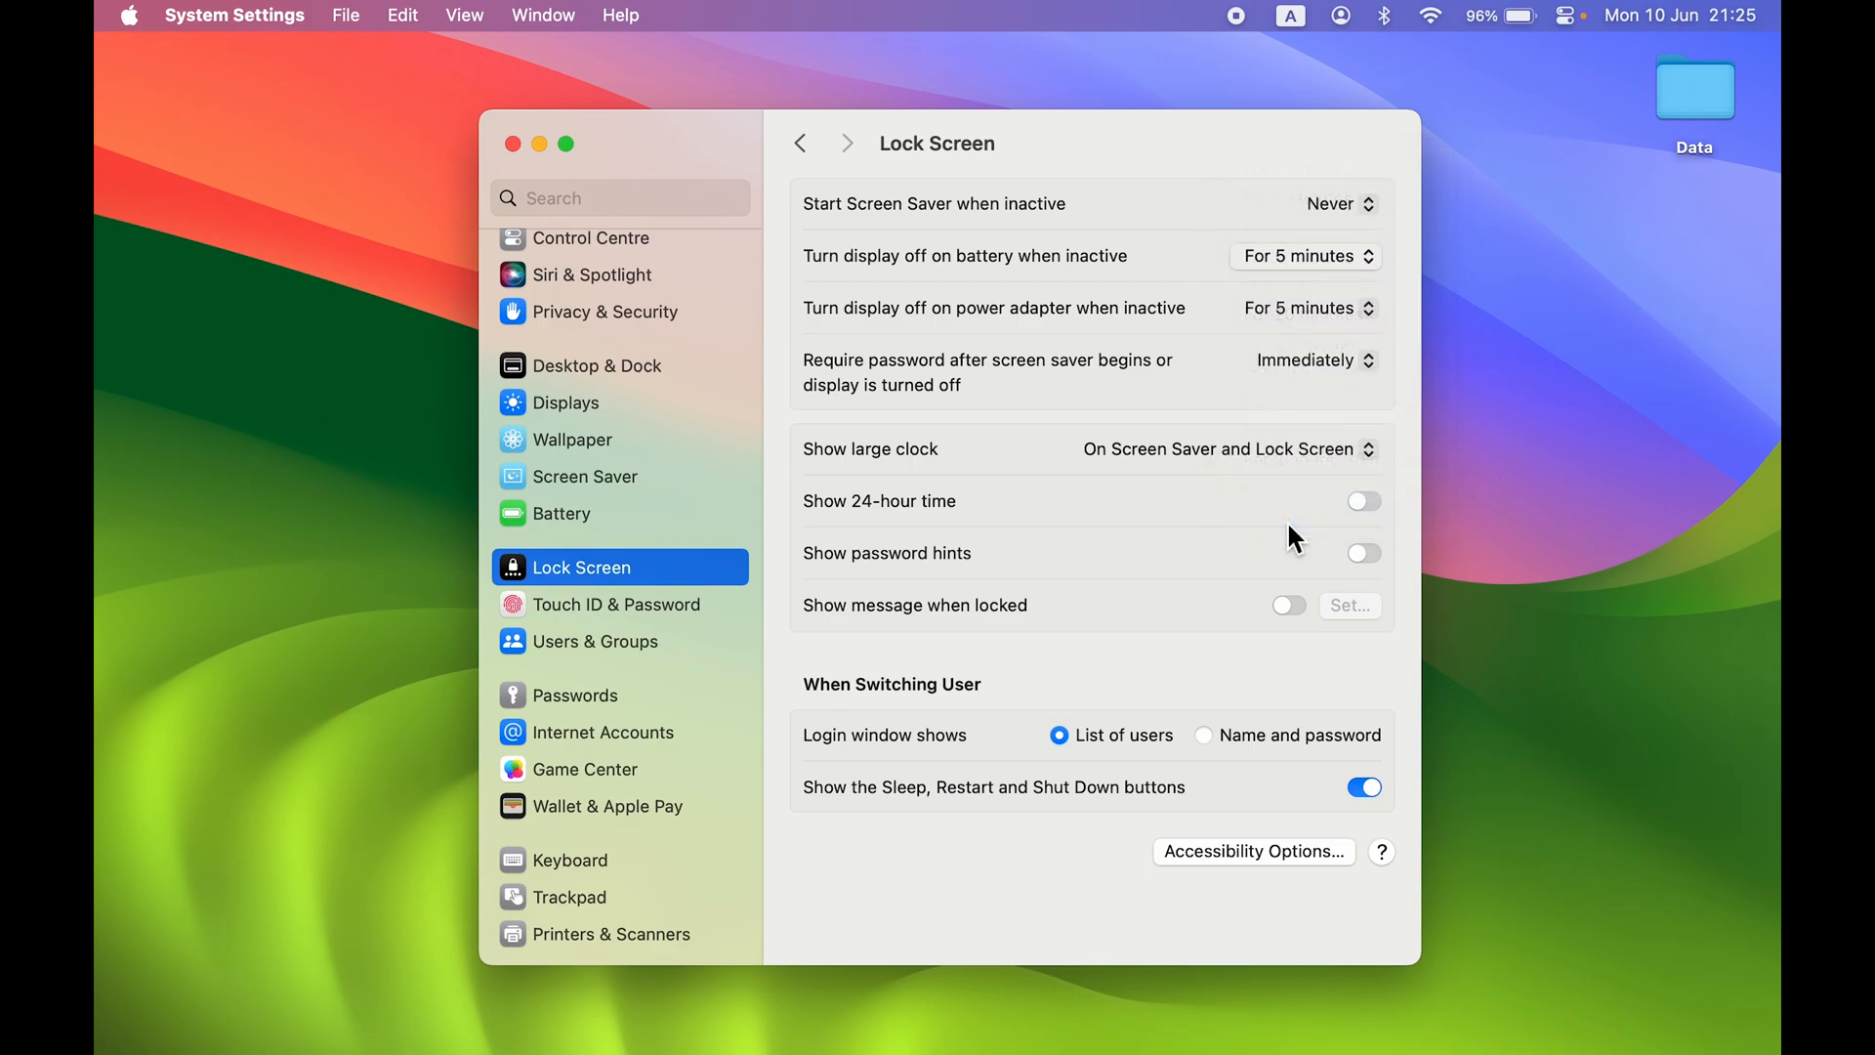
# Step: Set 'Turn display off on battery when inactive' to Never
pyautogui.click(1336, 256)
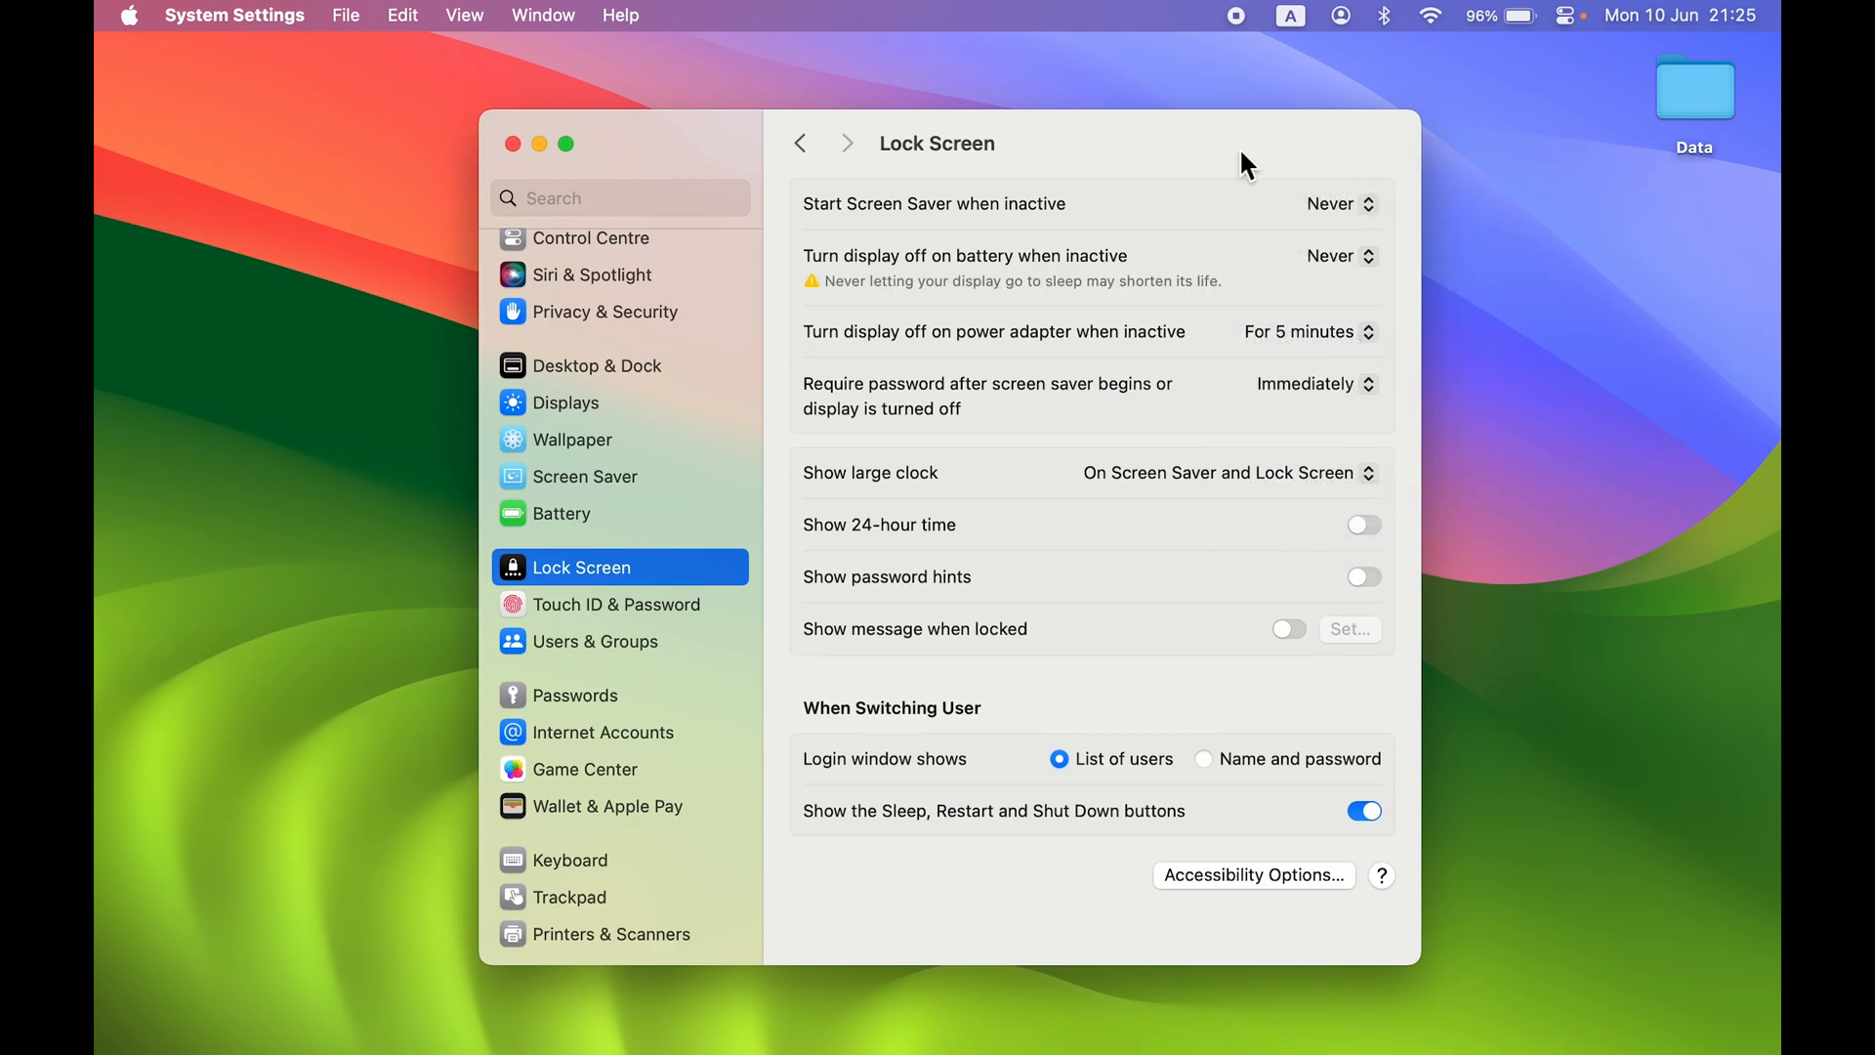
pyautogui.moveTo(813, 305)
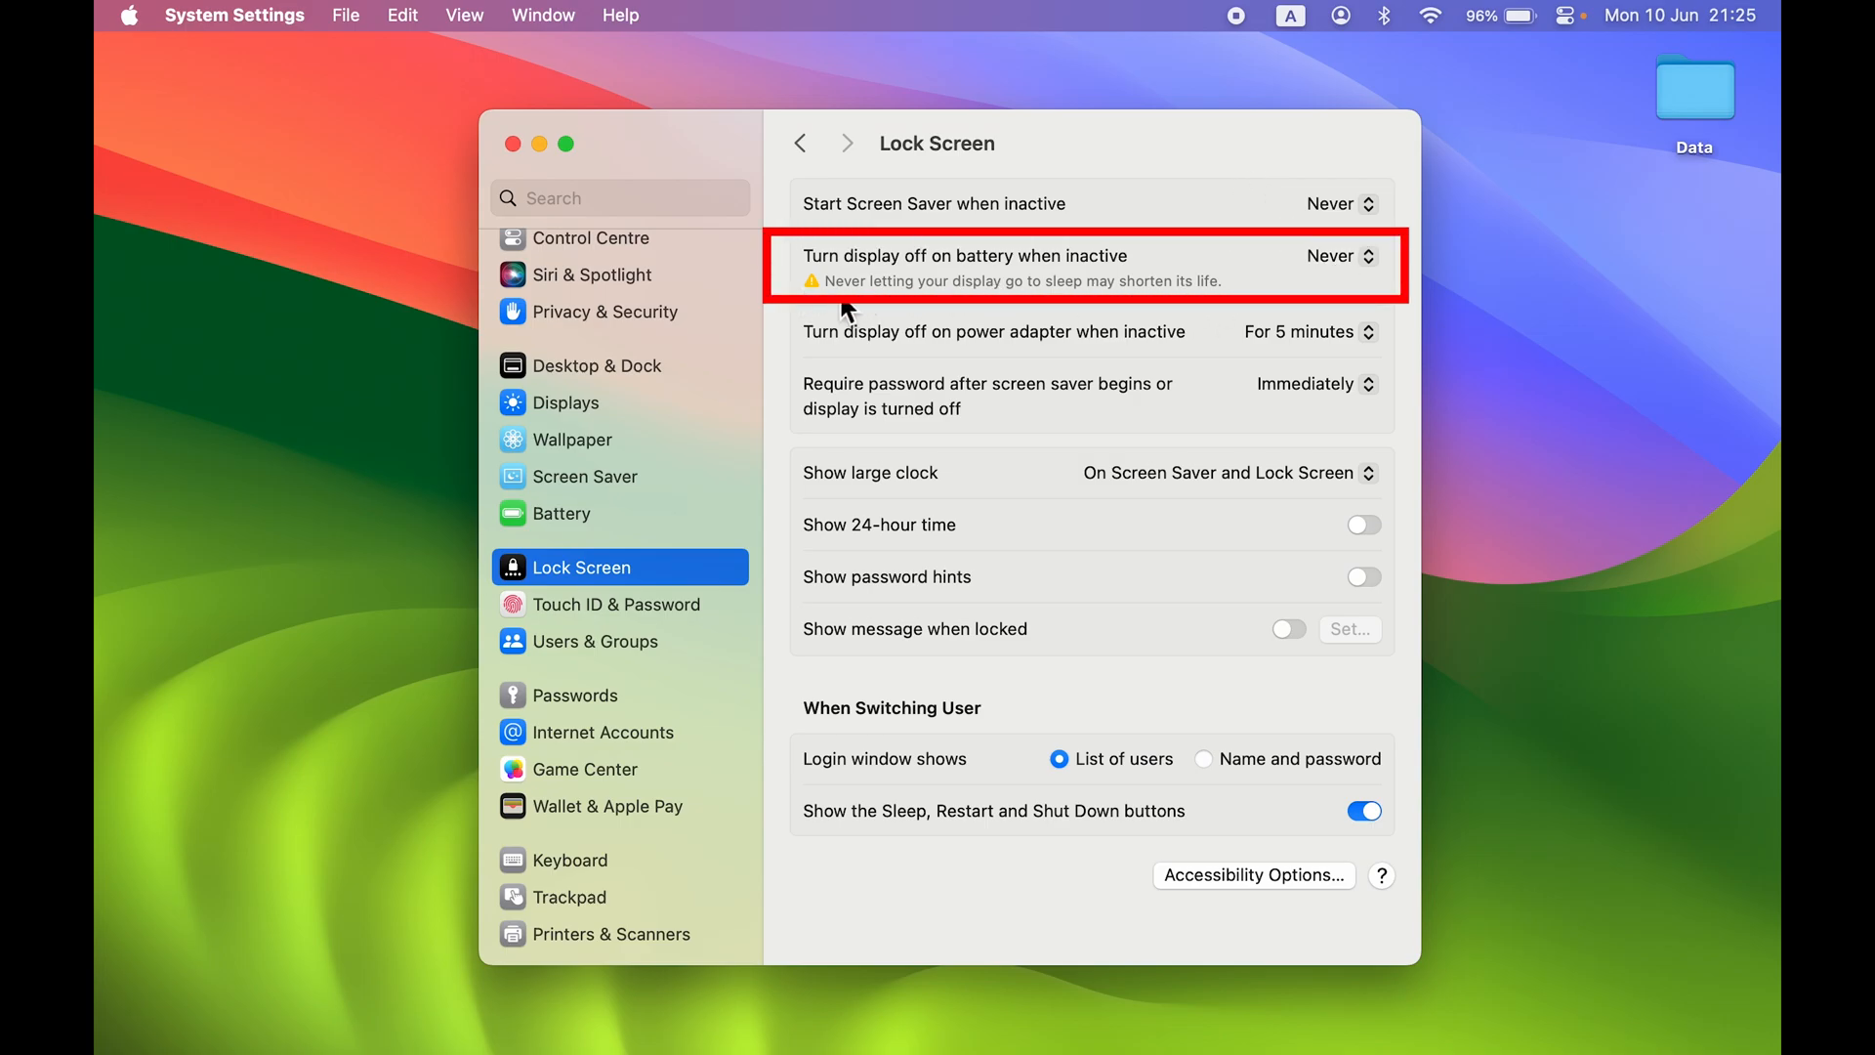
pyautogui.moveTo(1064, 310)
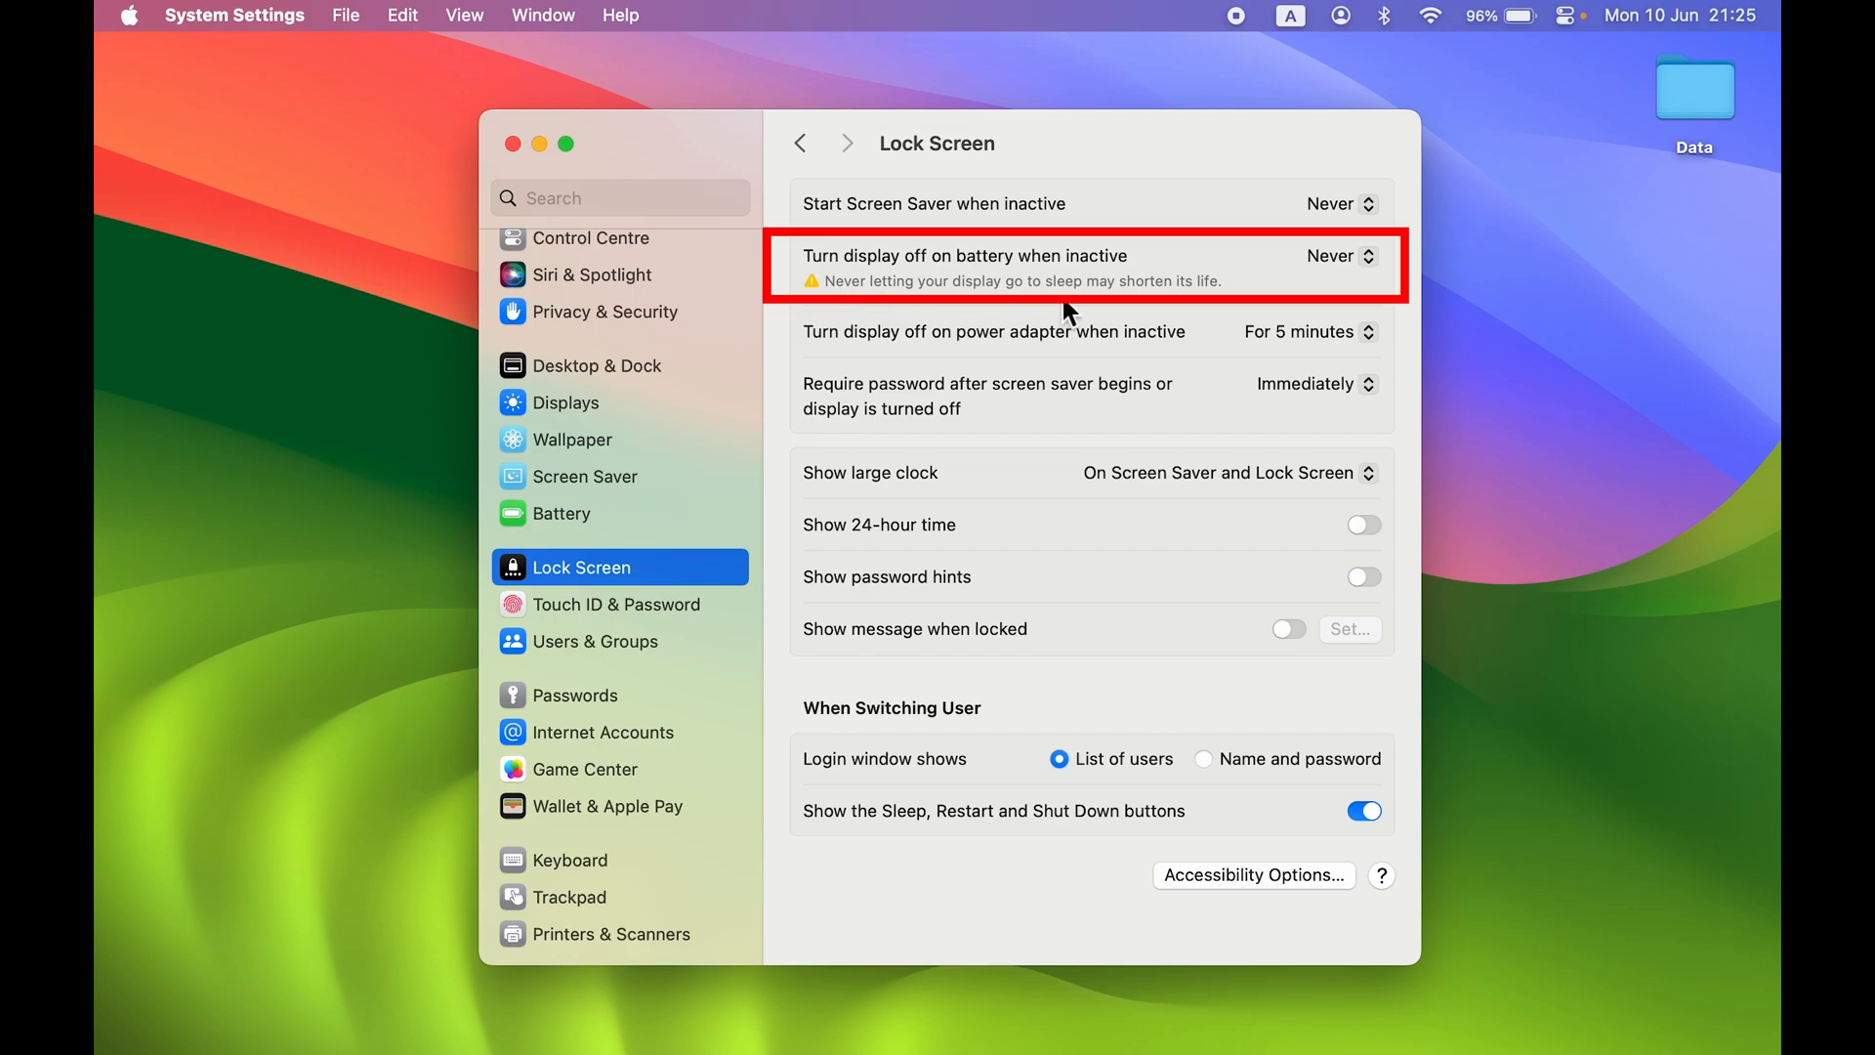
pyautogui.moveTo(1244, 293)
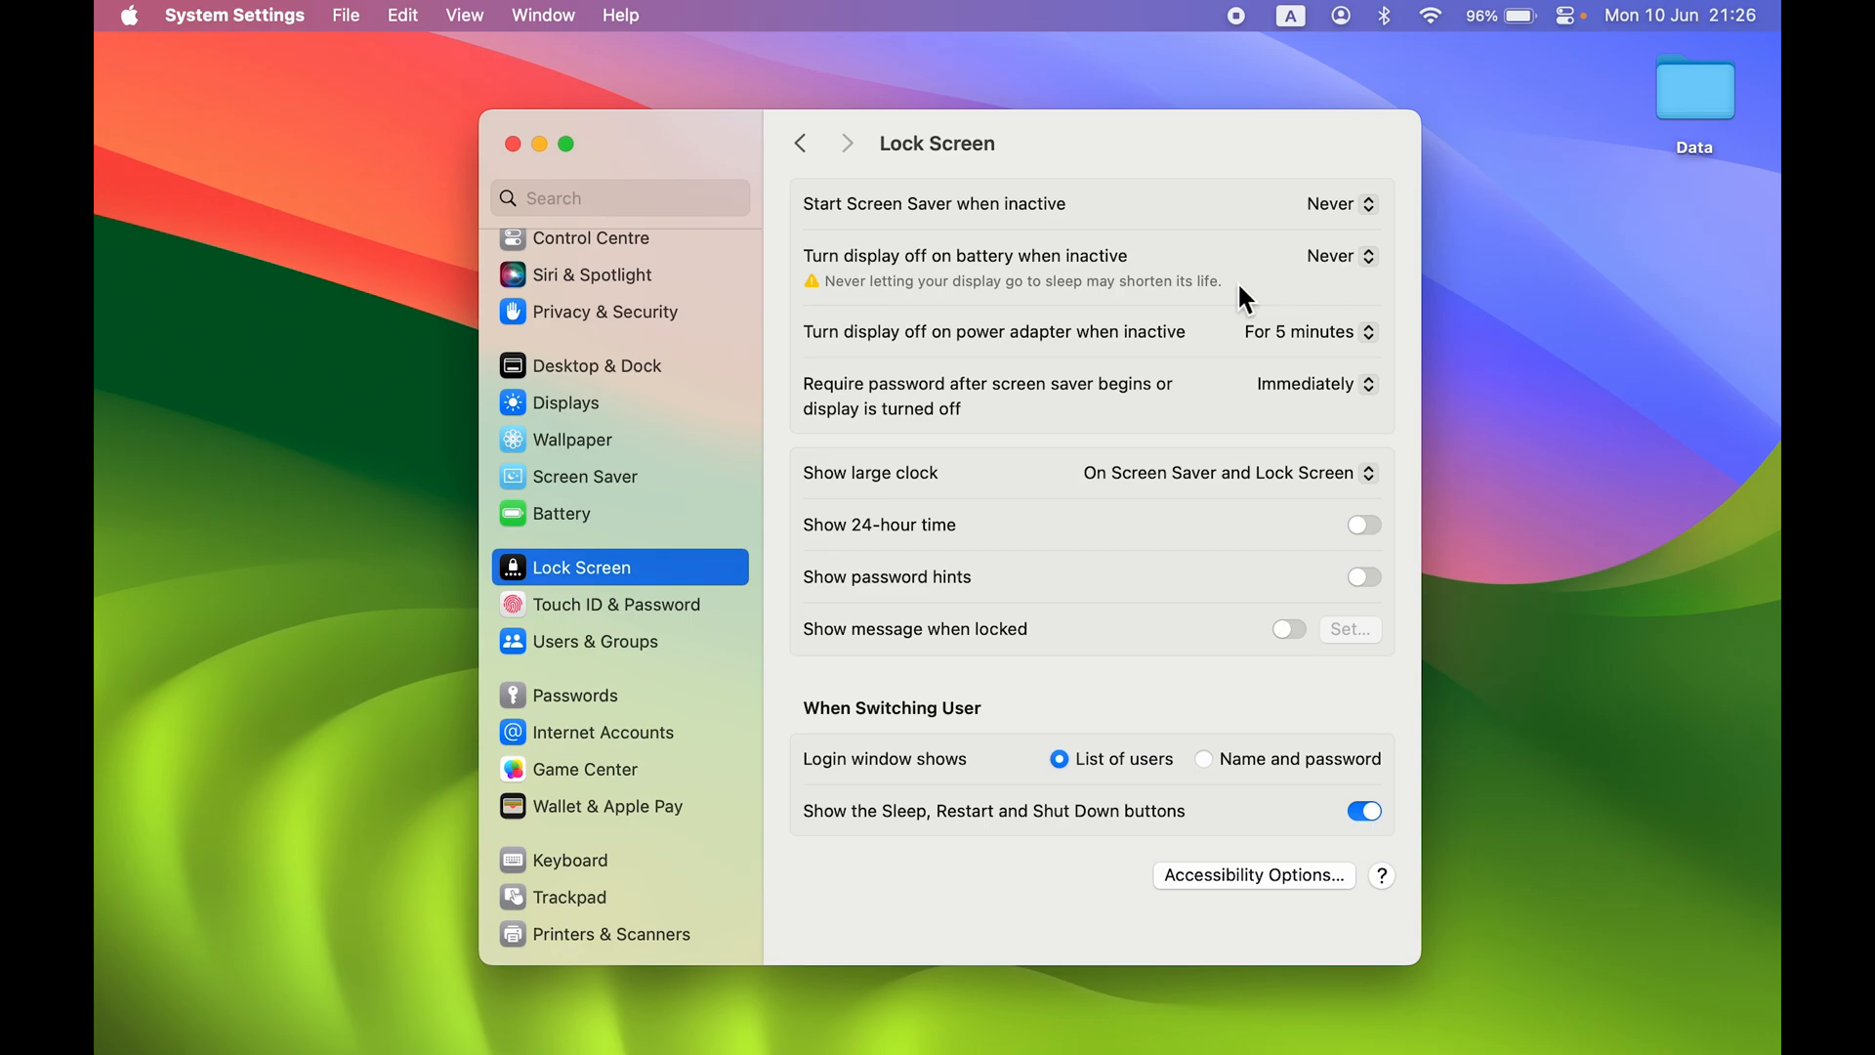
pyautogui.moveTo(1248, 287)
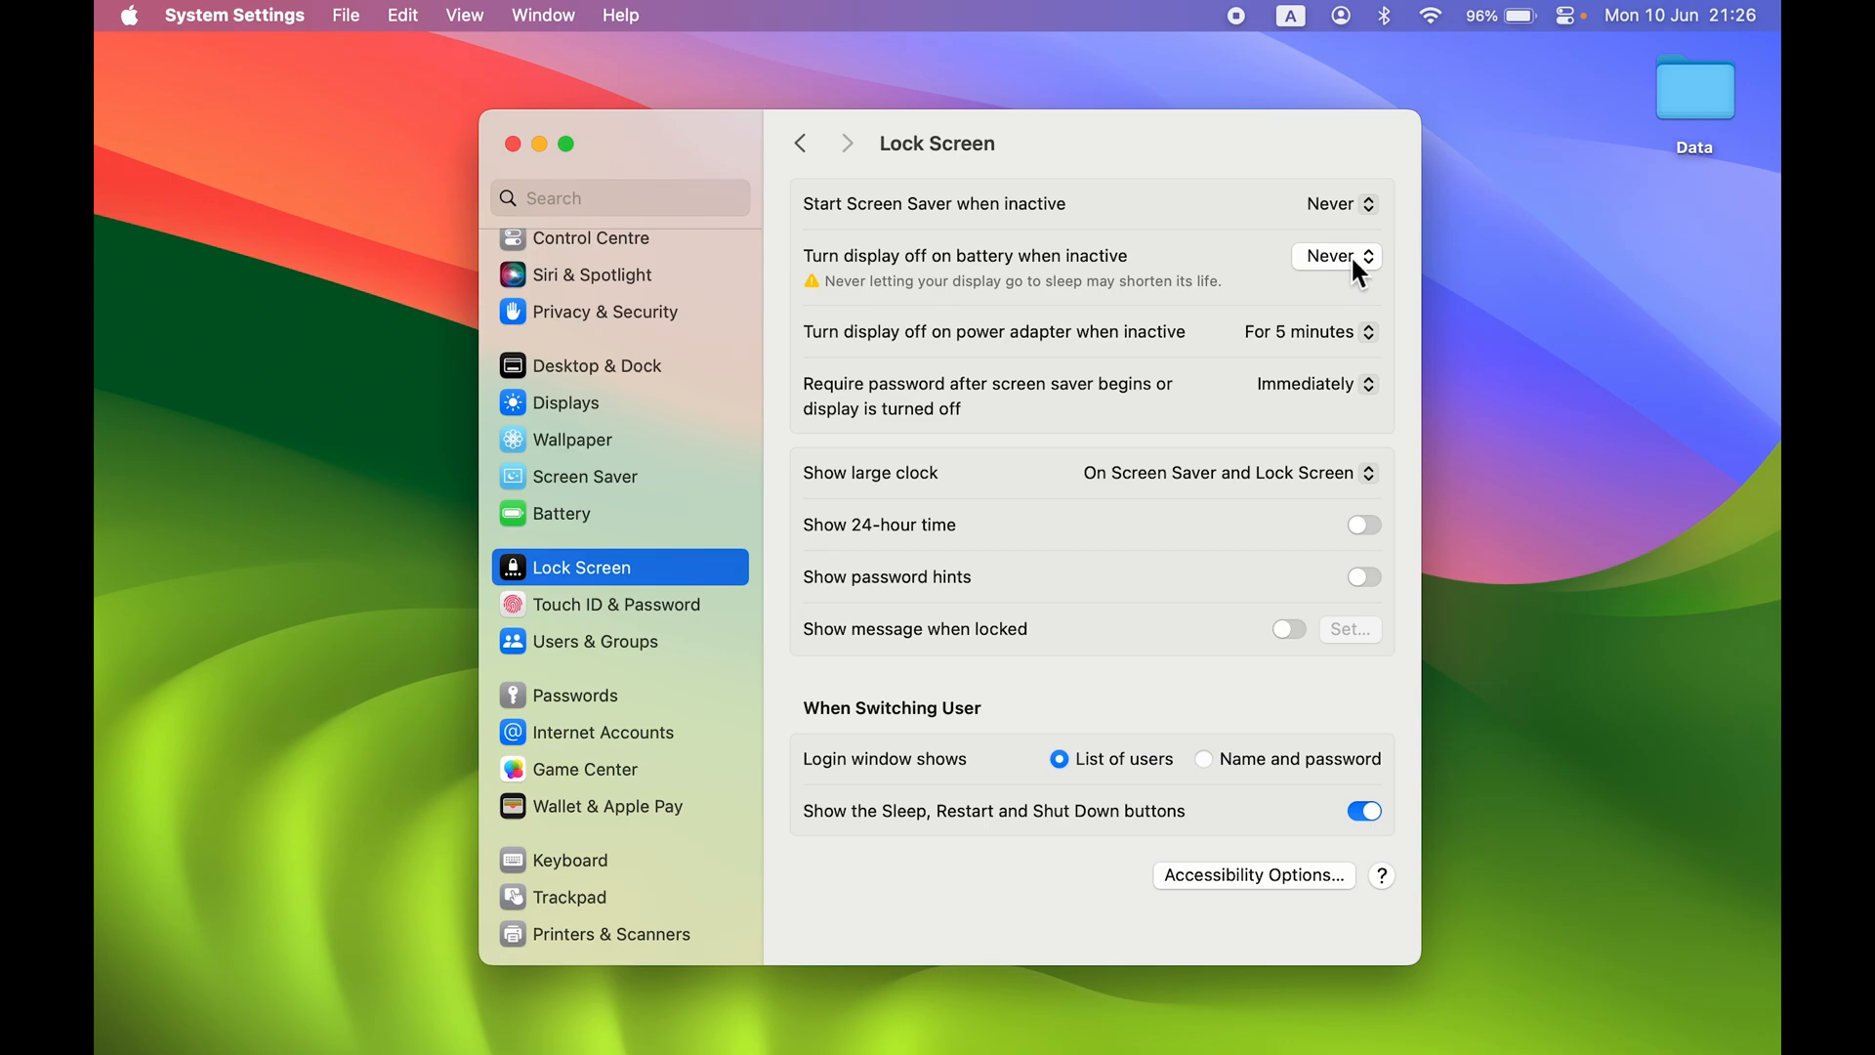
pyautogui.moveTo(1137, 277)
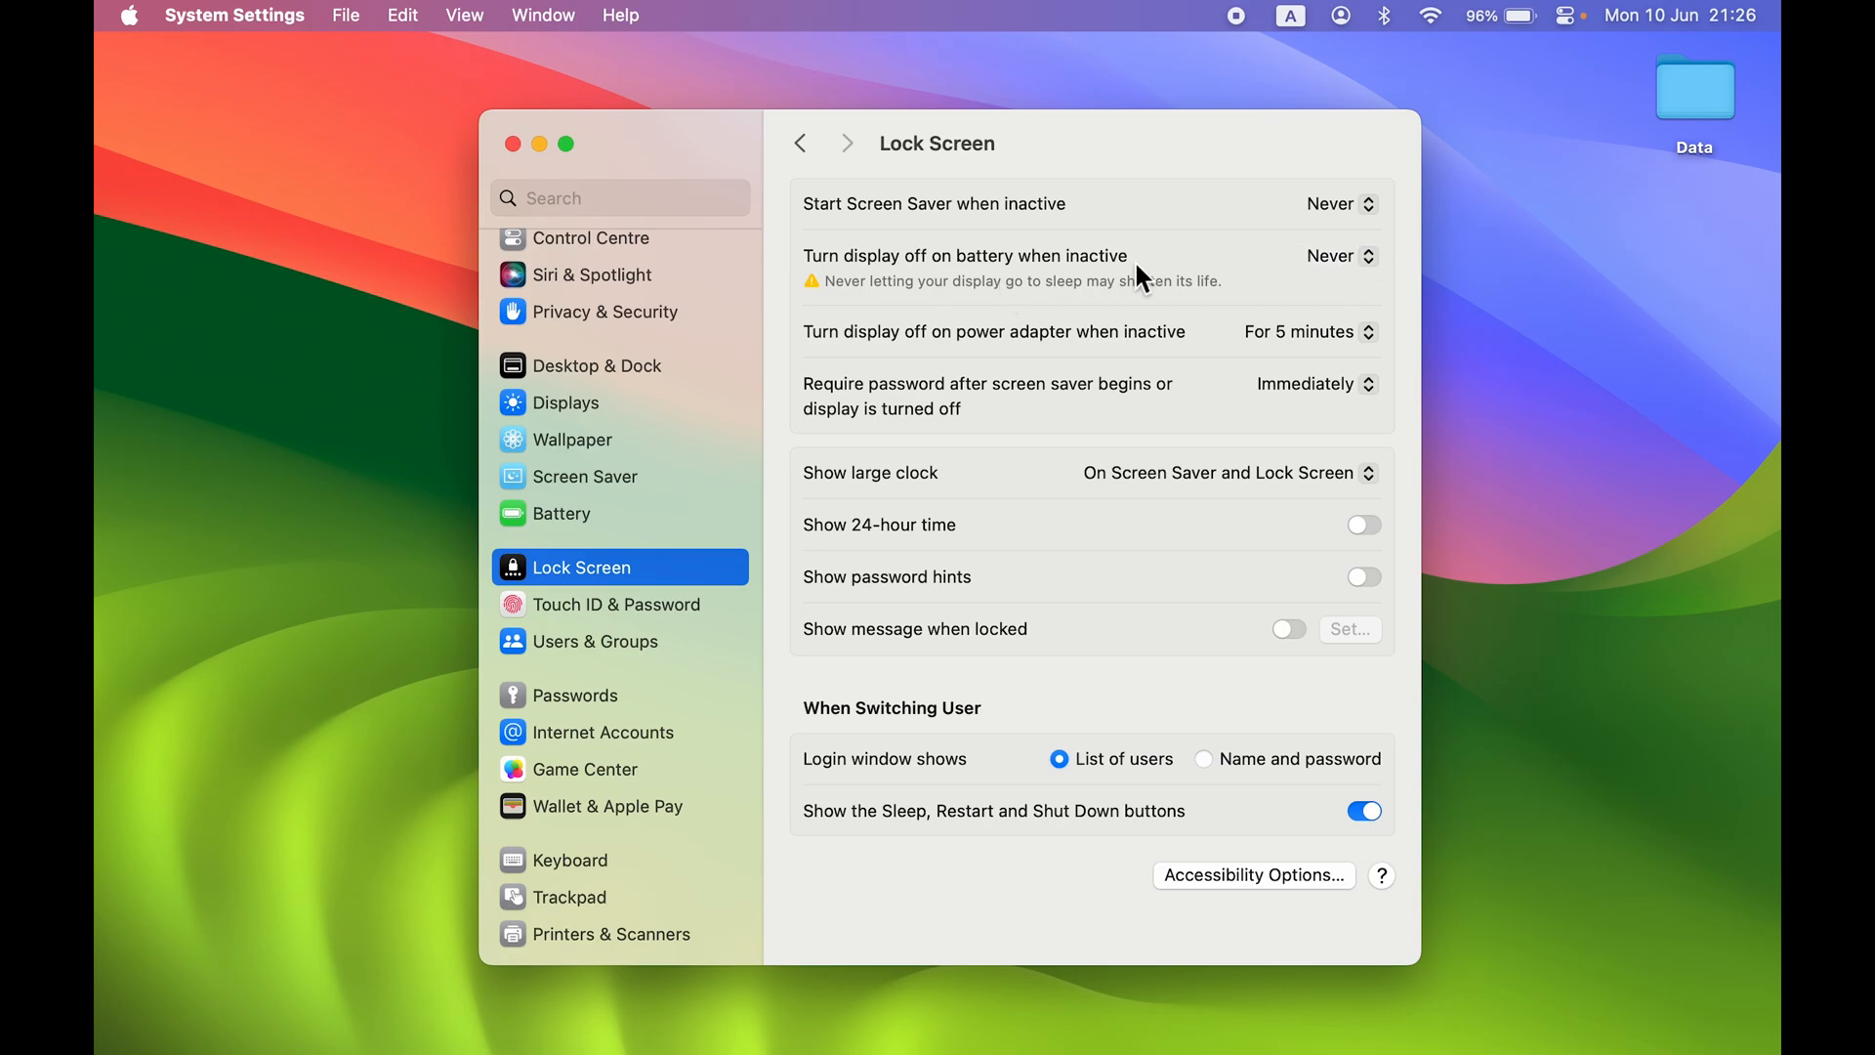
pyautogui.moveTo(1008, 263)
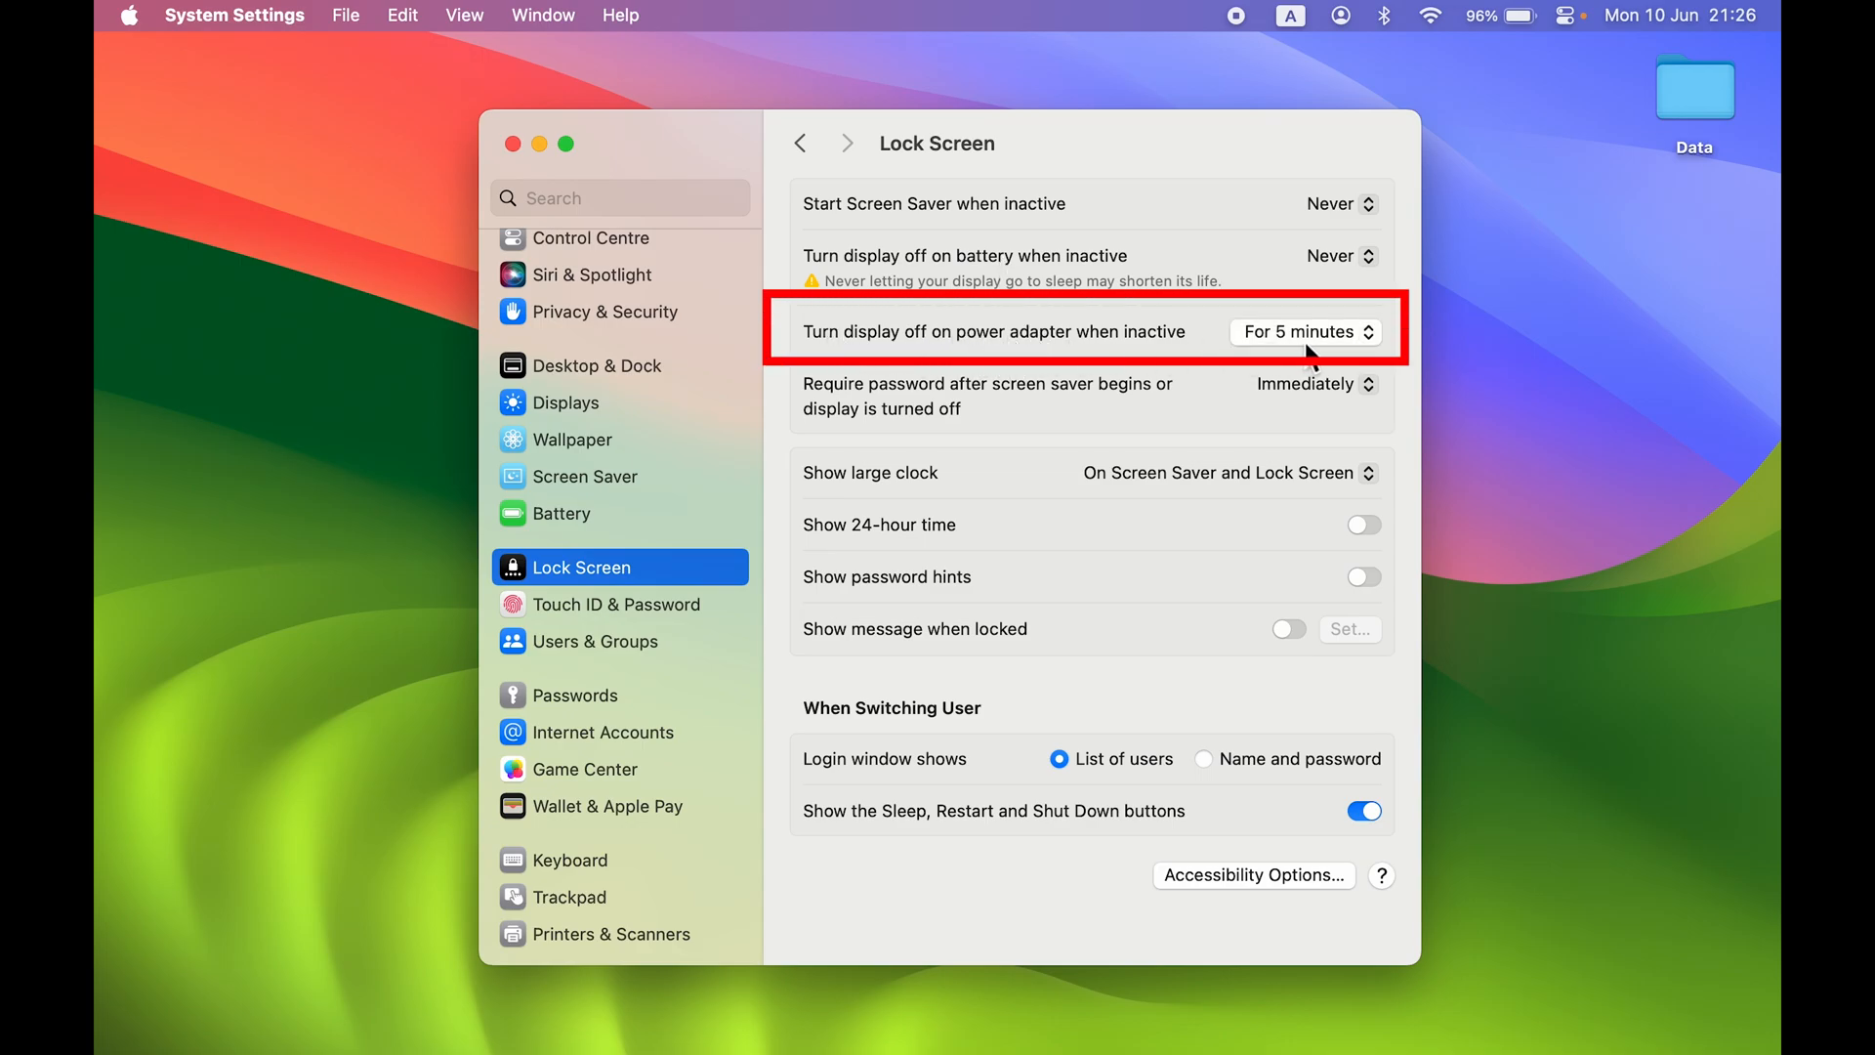
# Step: Set 'Turn display off on power adapter when inactive' to Never, then close System Settings
pyautogui.click(1305, 332)
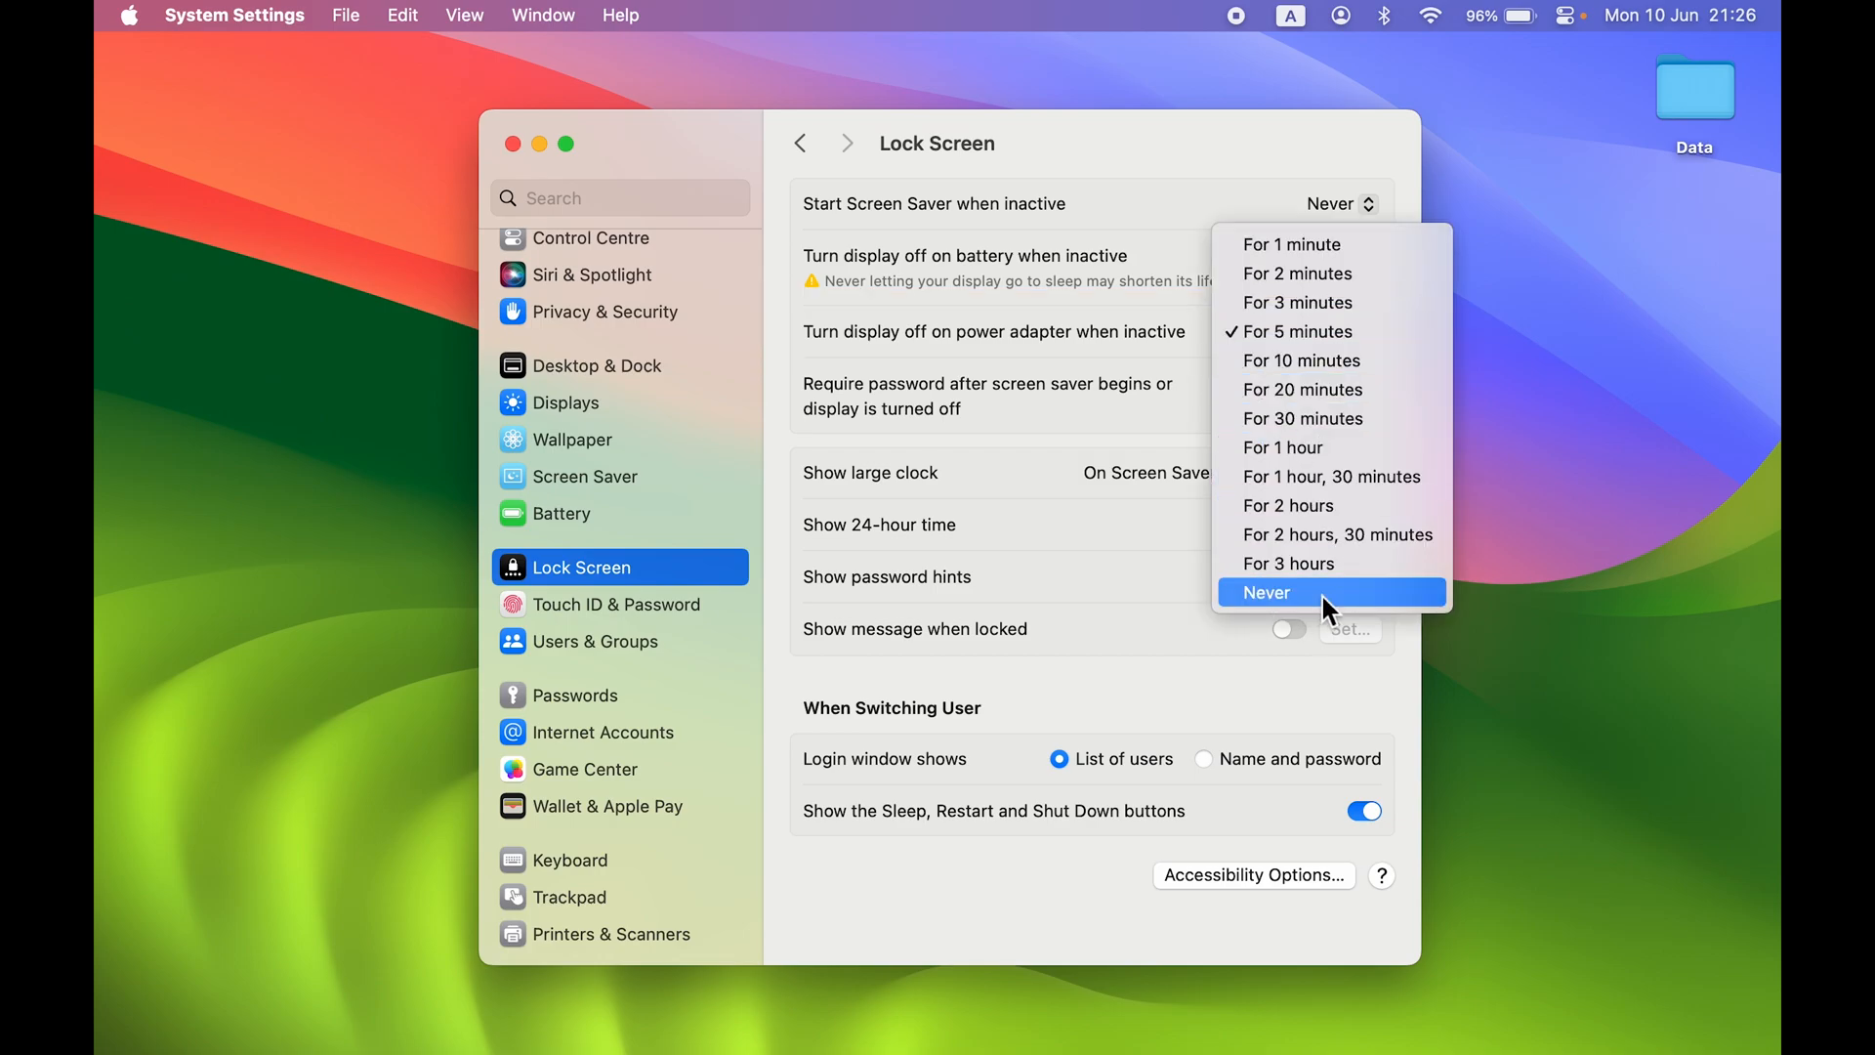
pyautogui.click(1264, 592)
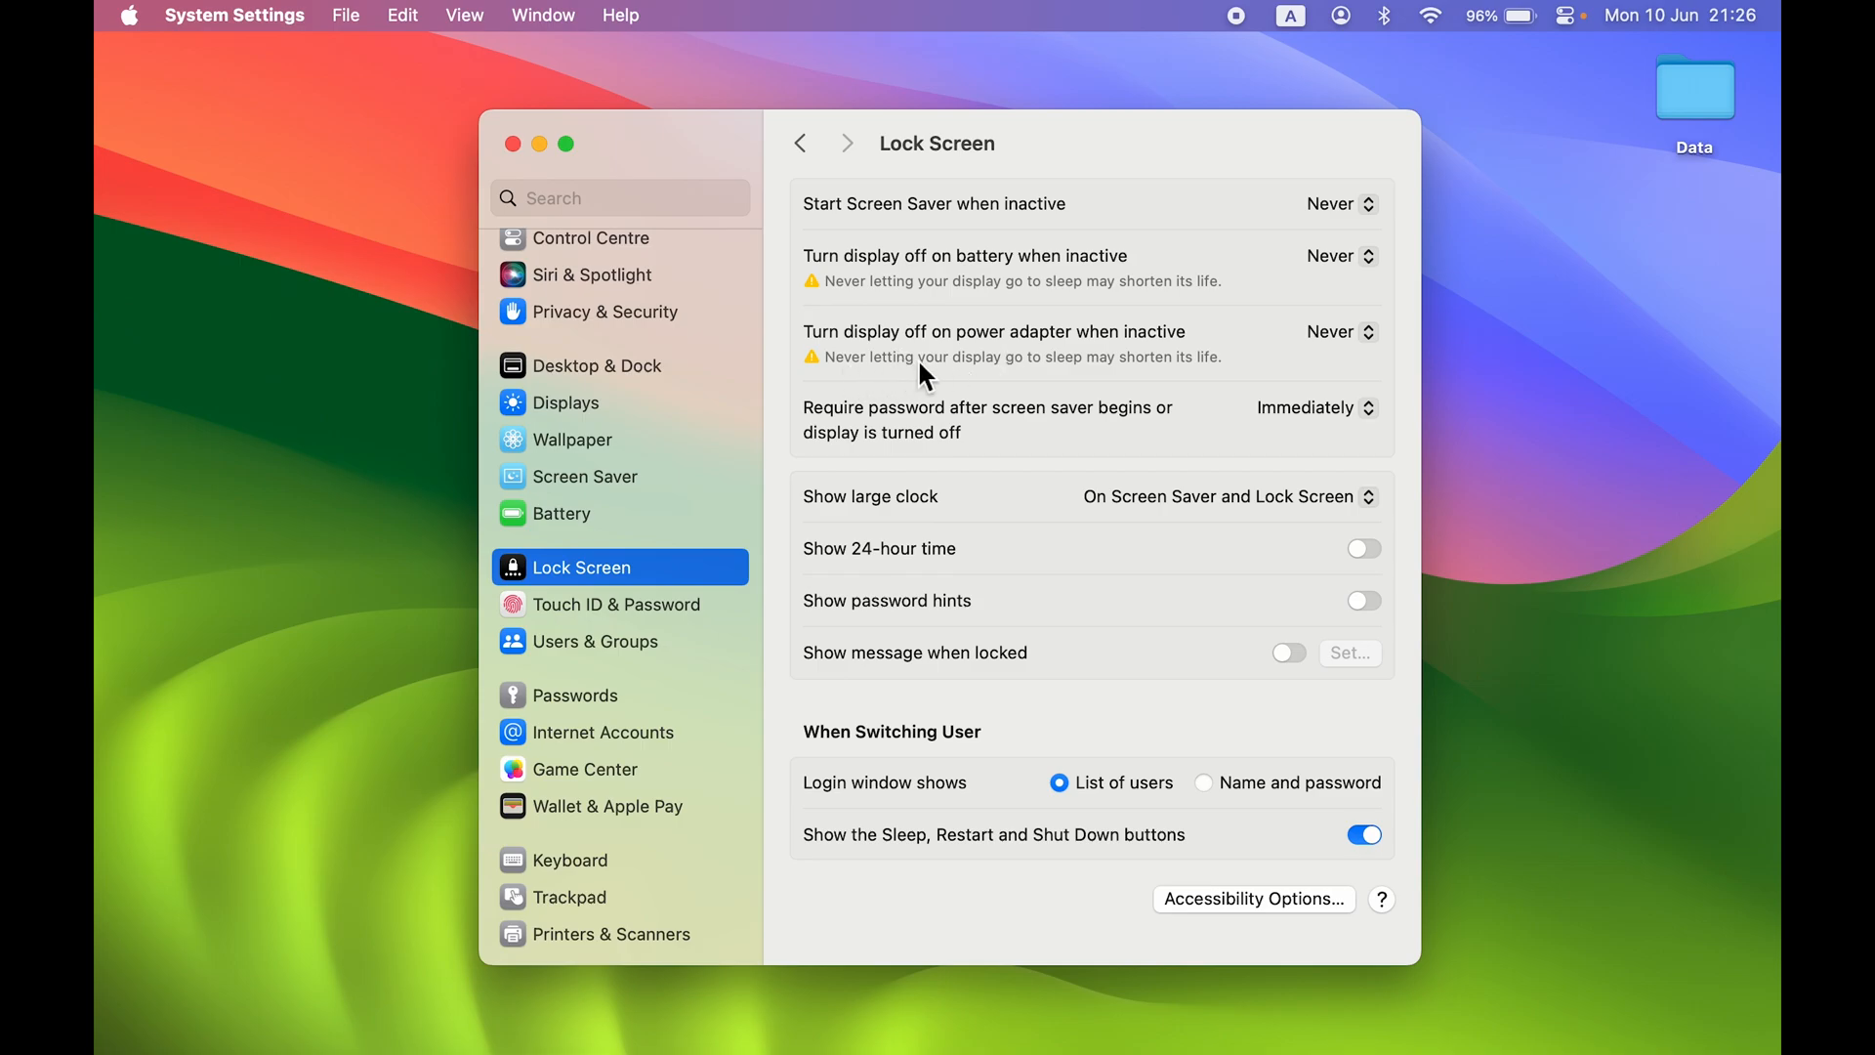
pyautogui.moveTo(1248, 389)
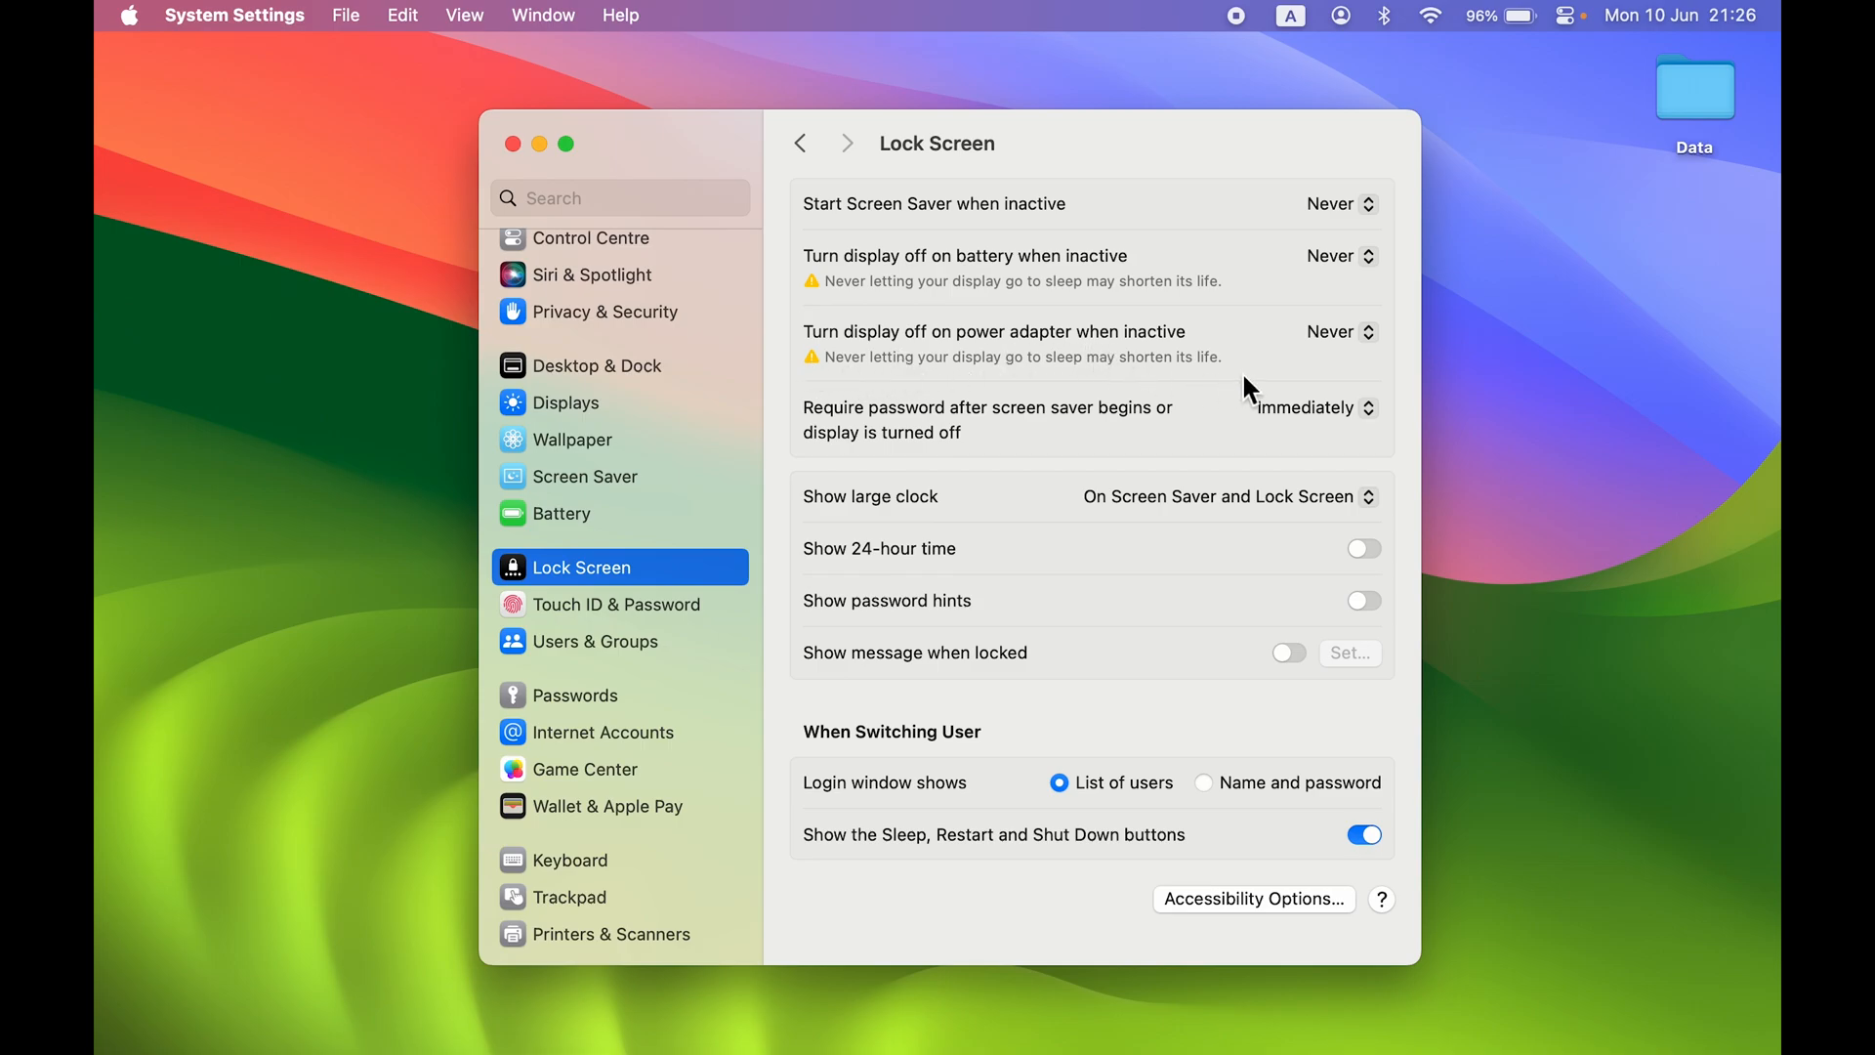
pyautogui.moveTo(1232, 387)
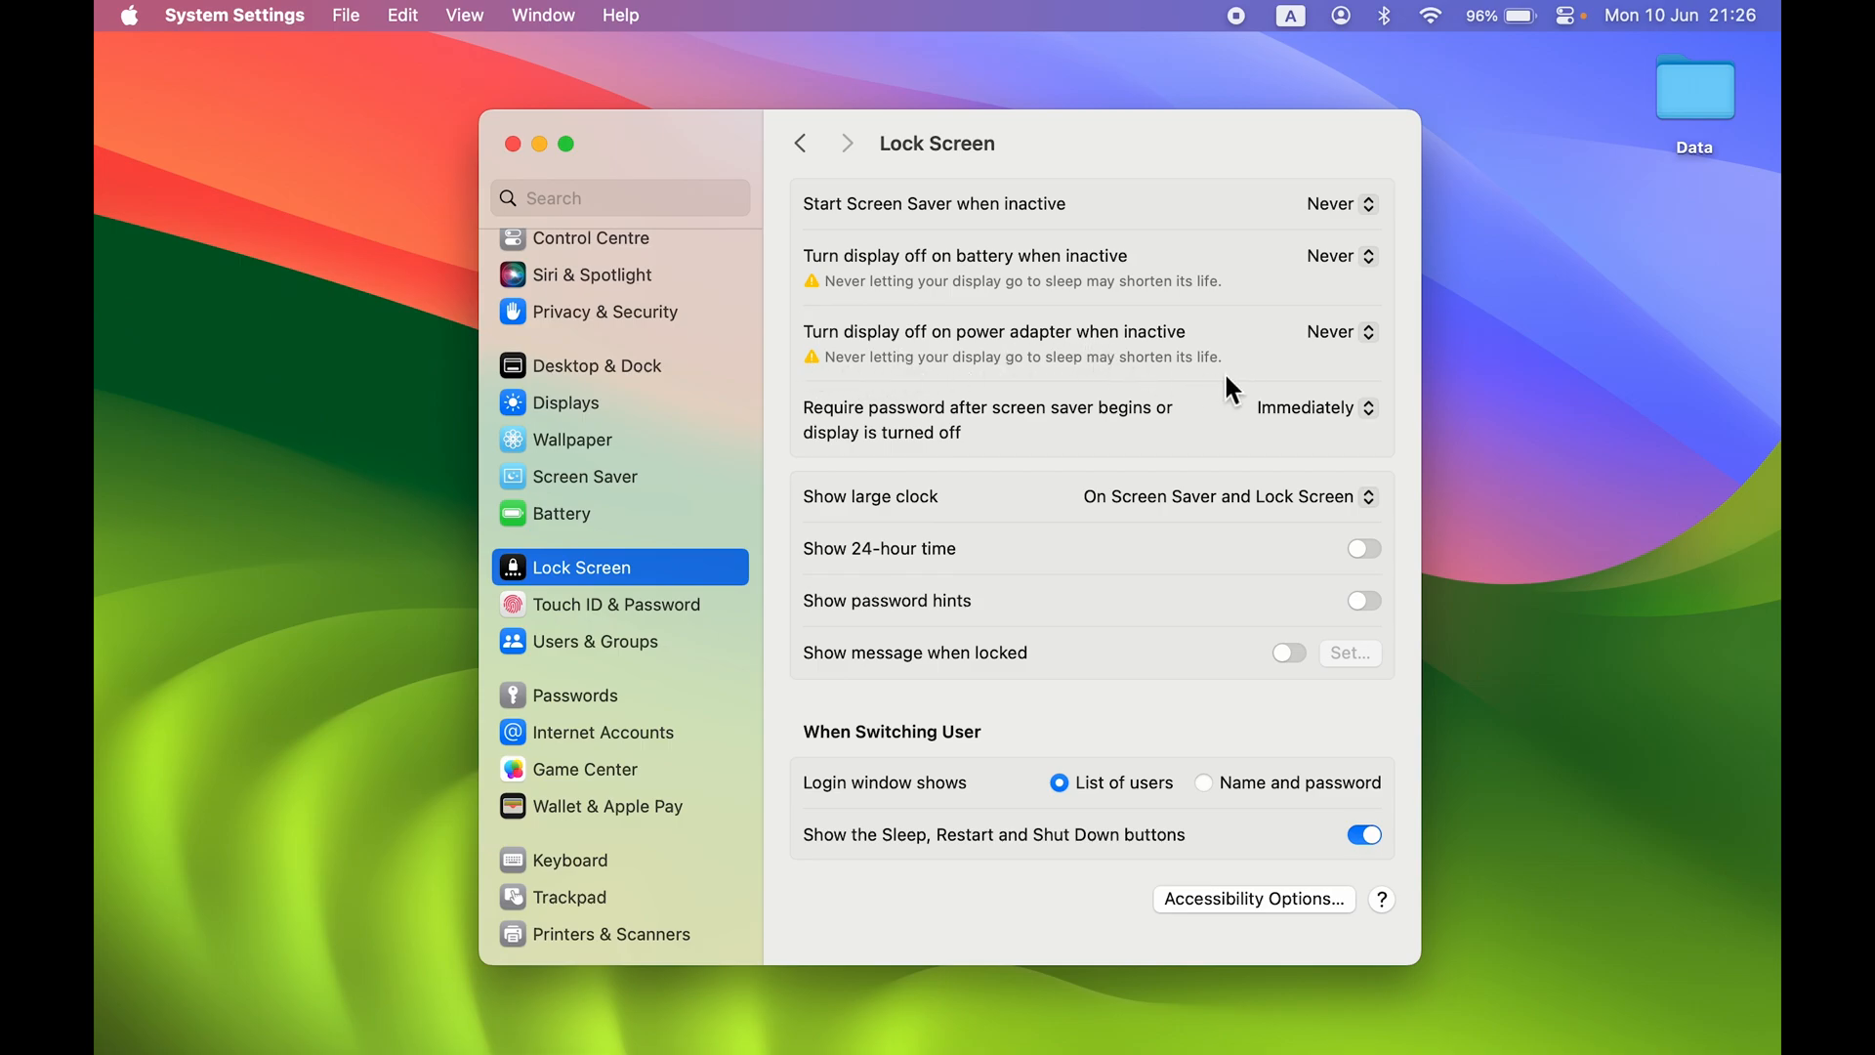
pyautogui.moveTo(1055, 381)
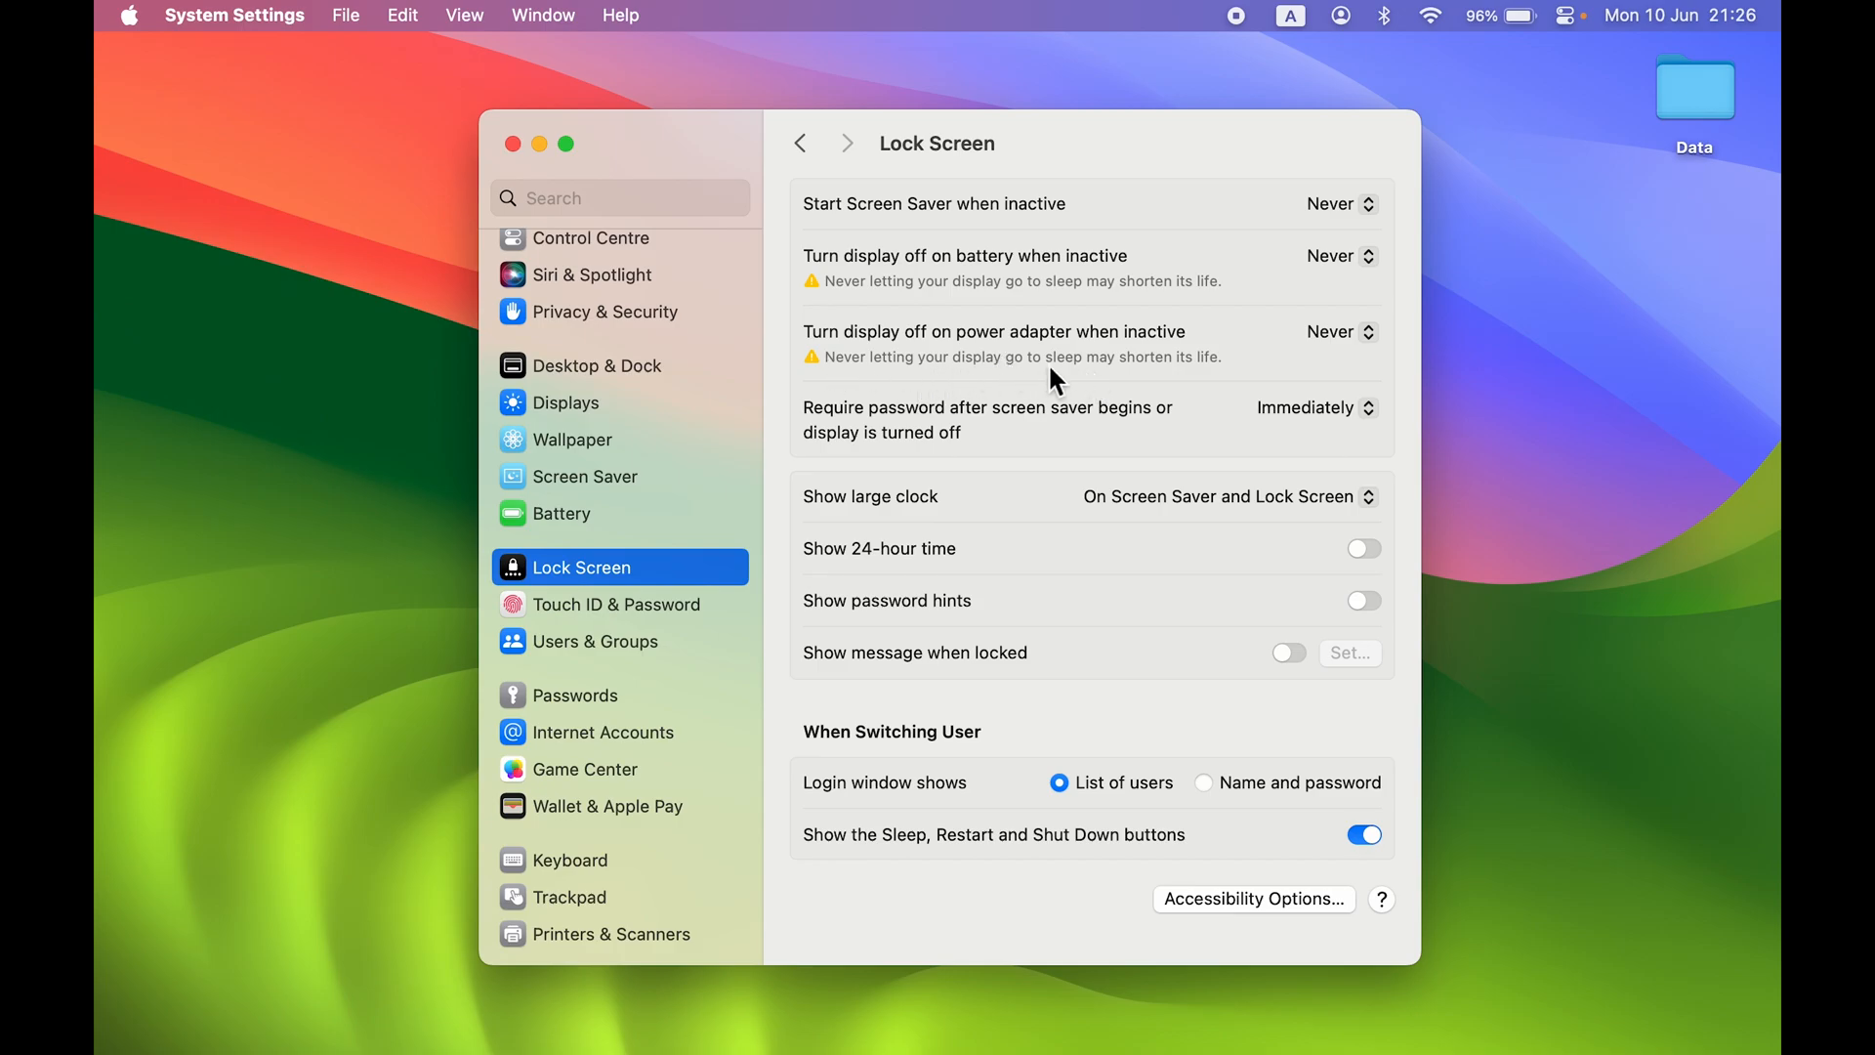
pyautogui.moveTo(1197, 377)
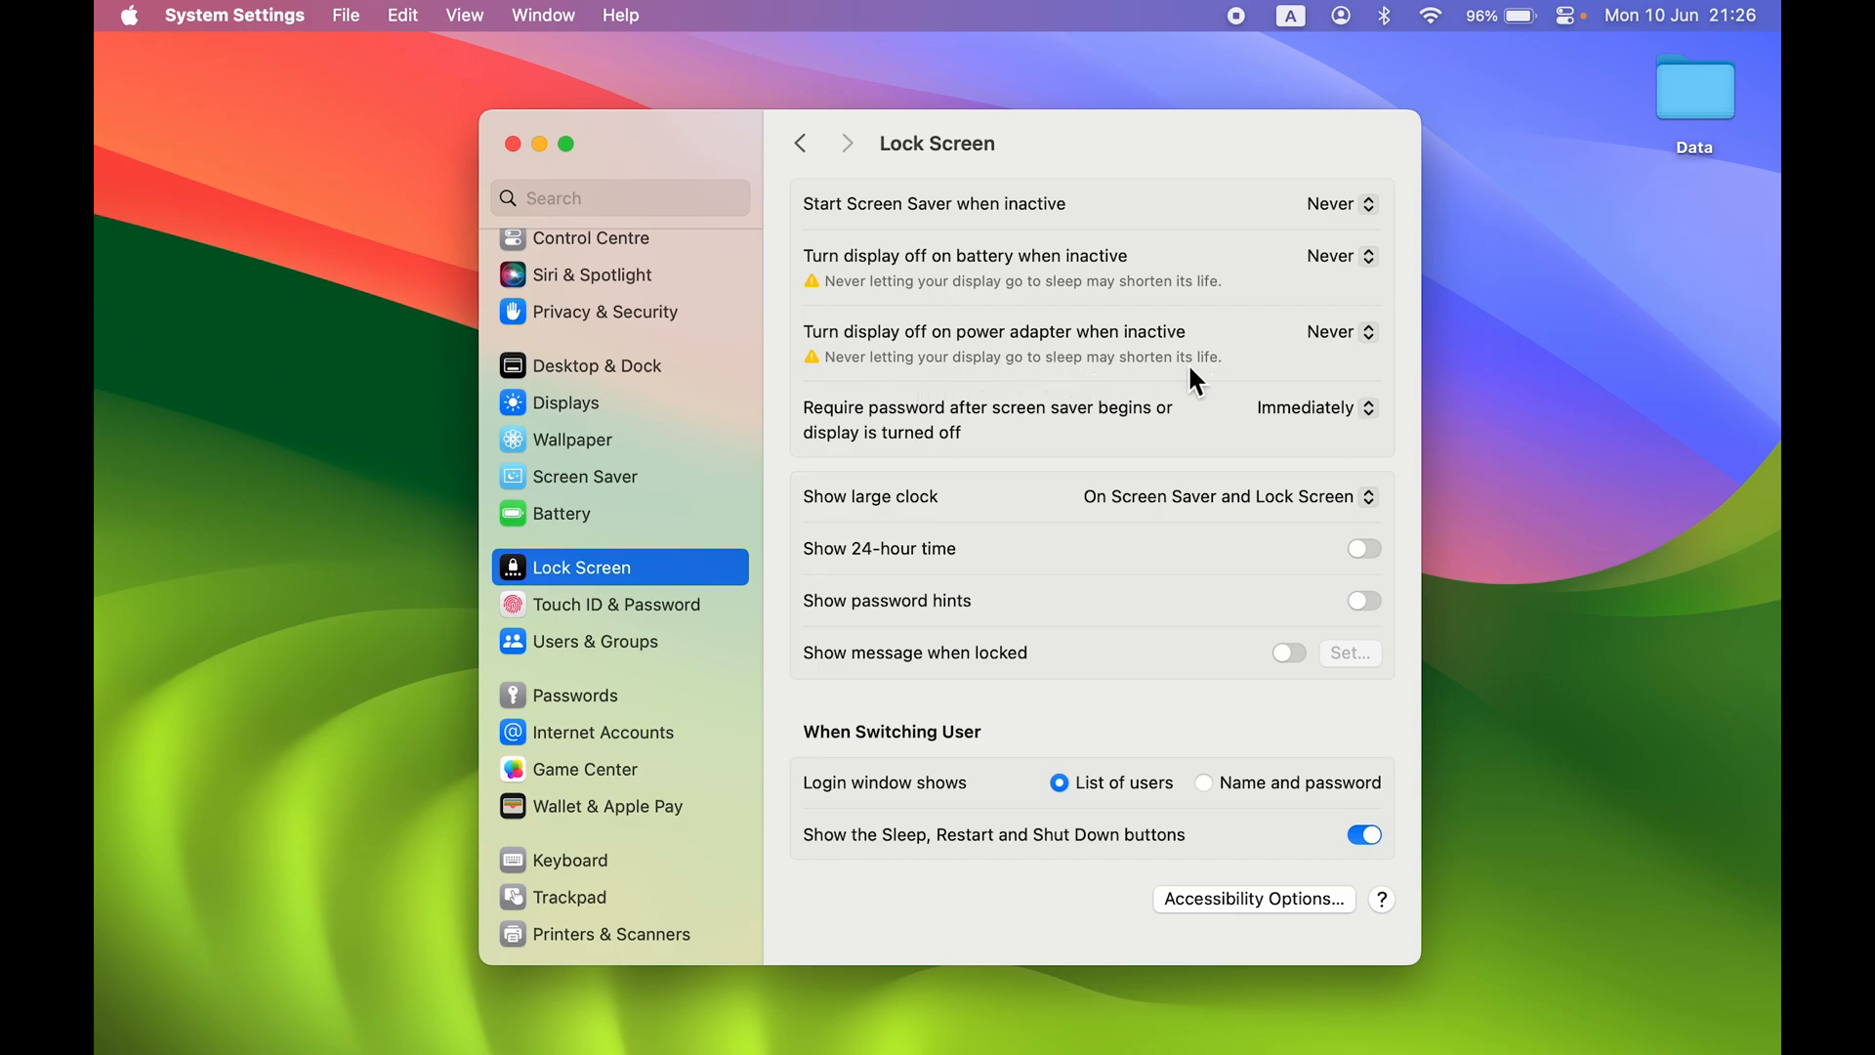
pyautogui.moveTo(1035, 365)
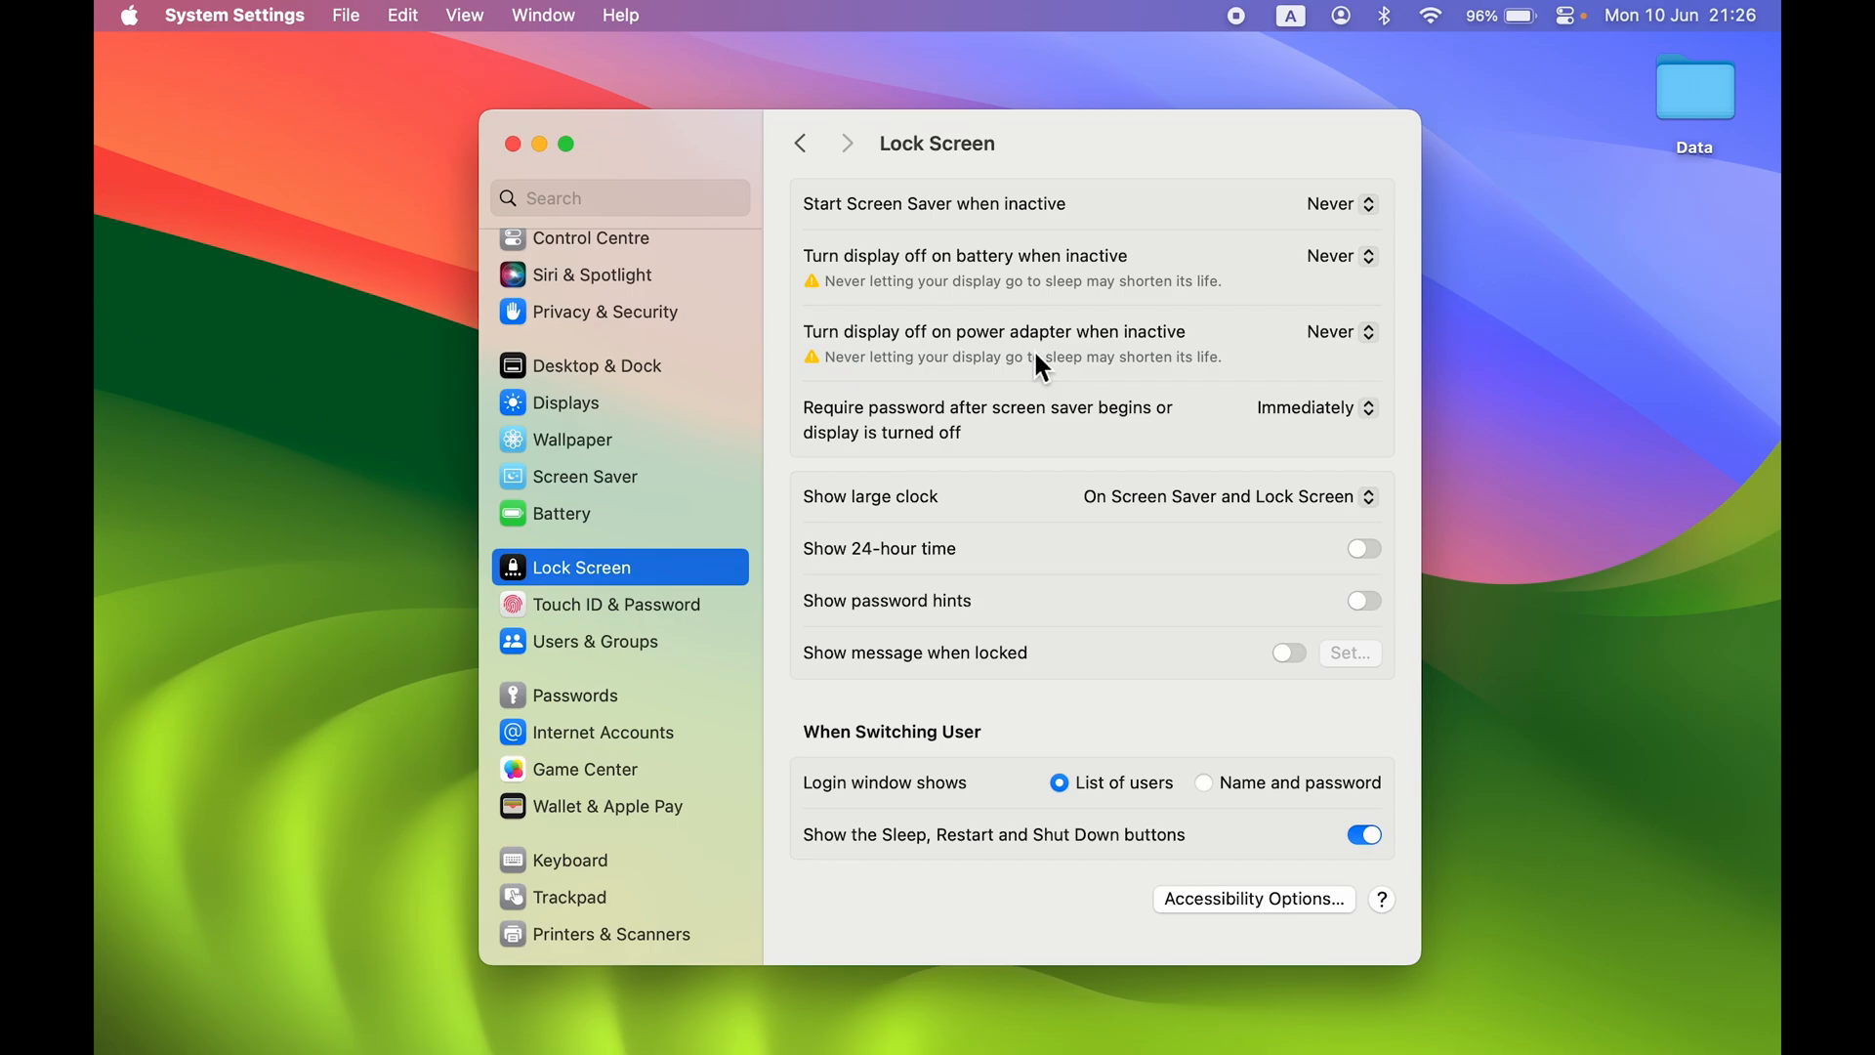
pyautogui.moveTo(1125, 365)
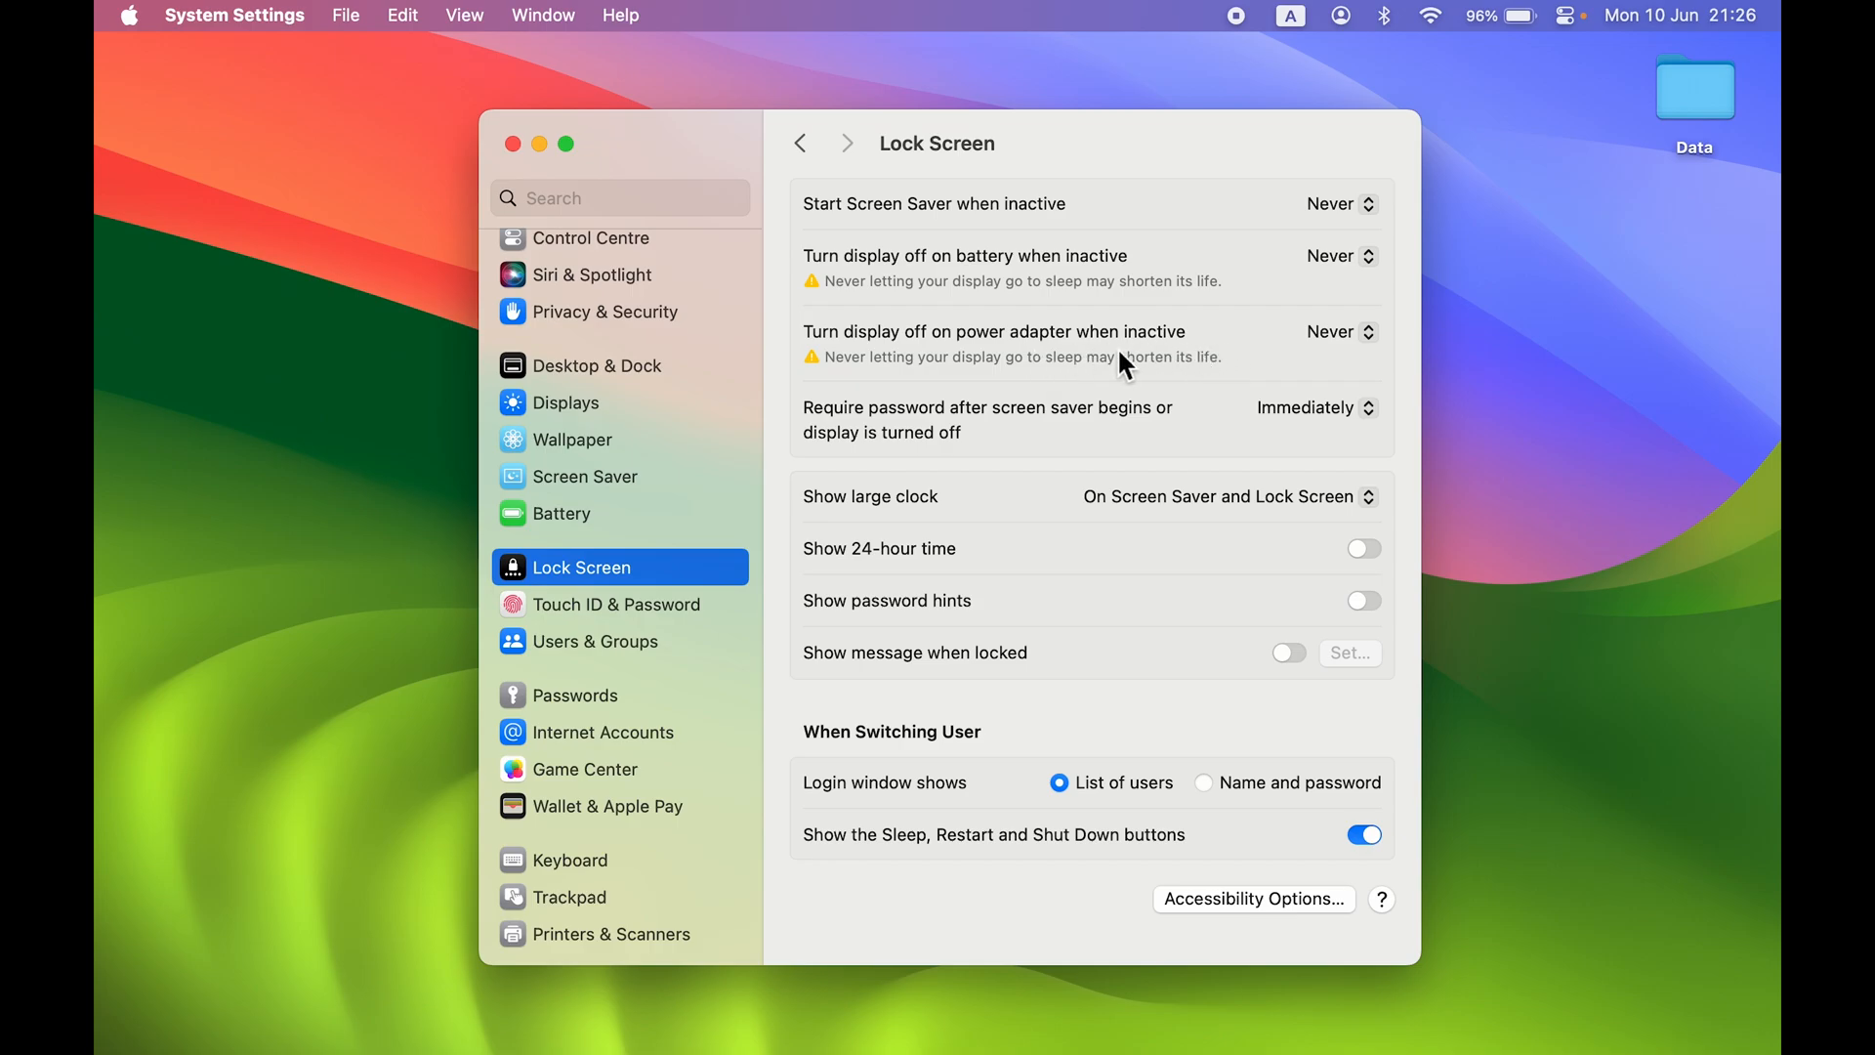
pyautogui.moveTo(1191, 373)
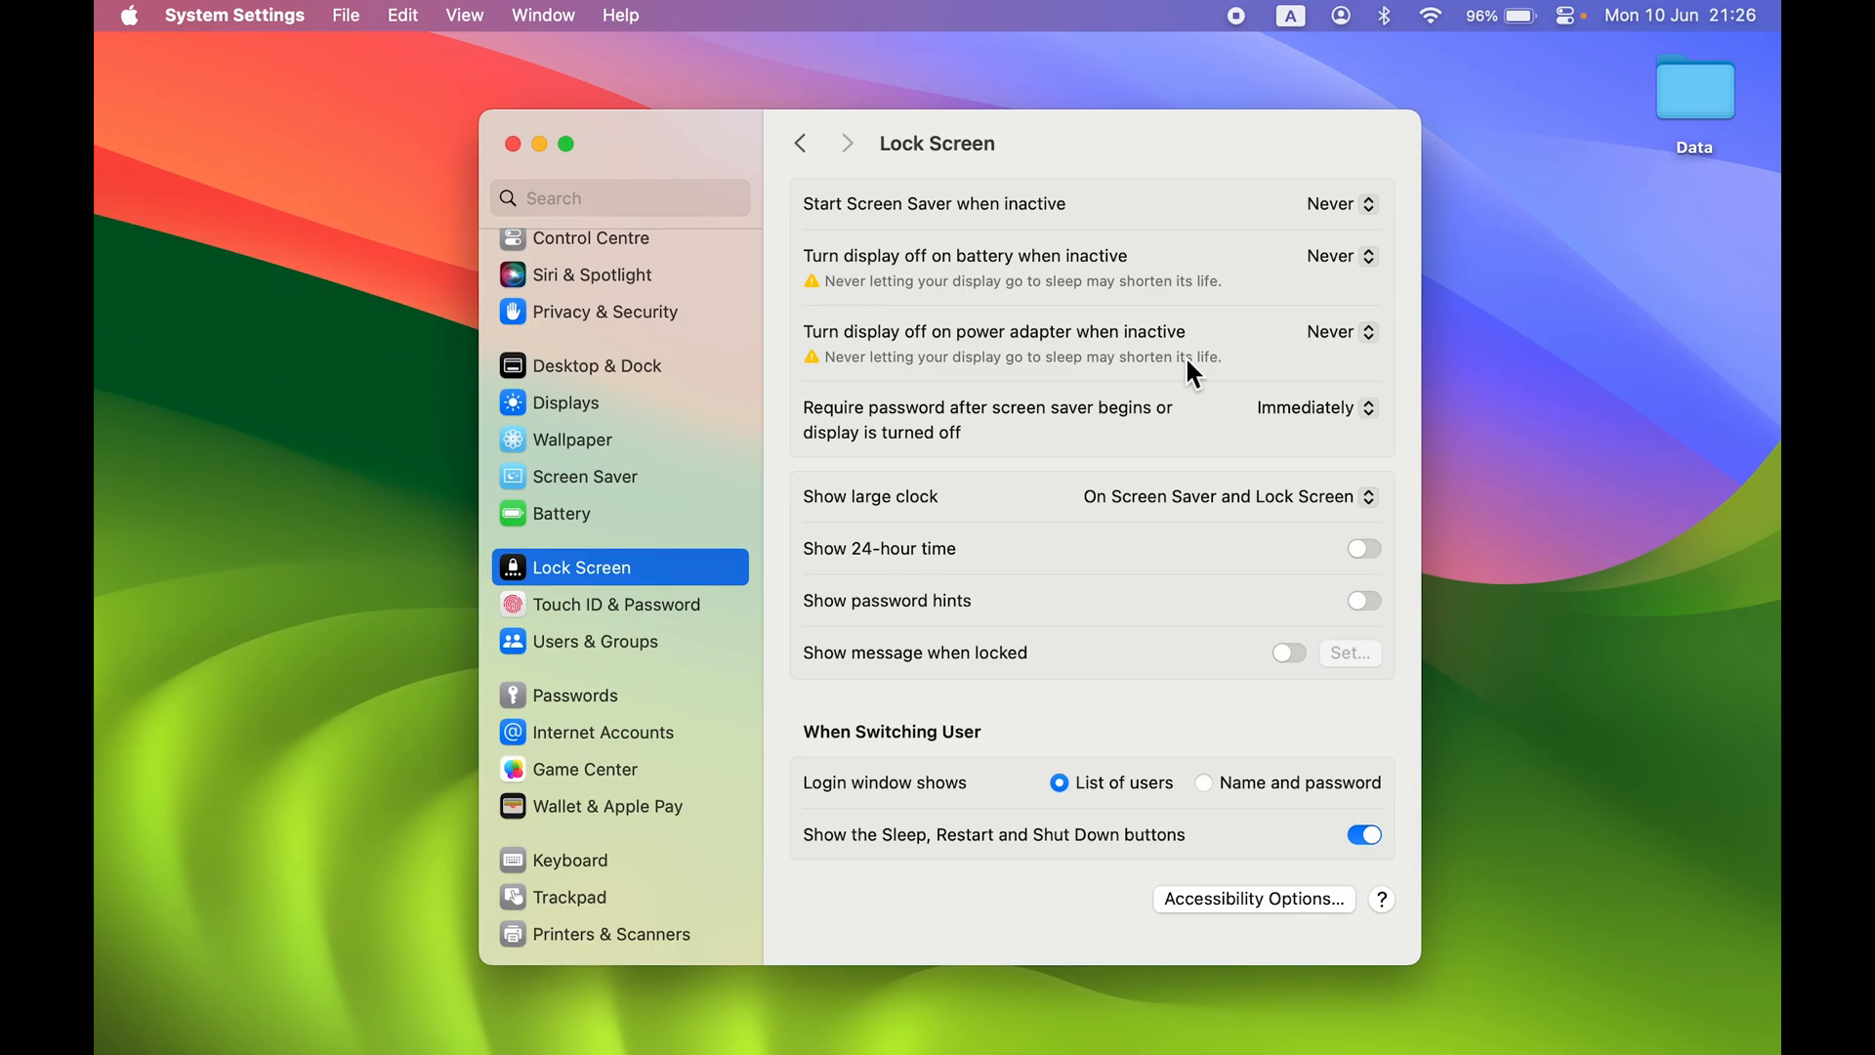
pyautogui.click(514, 143)
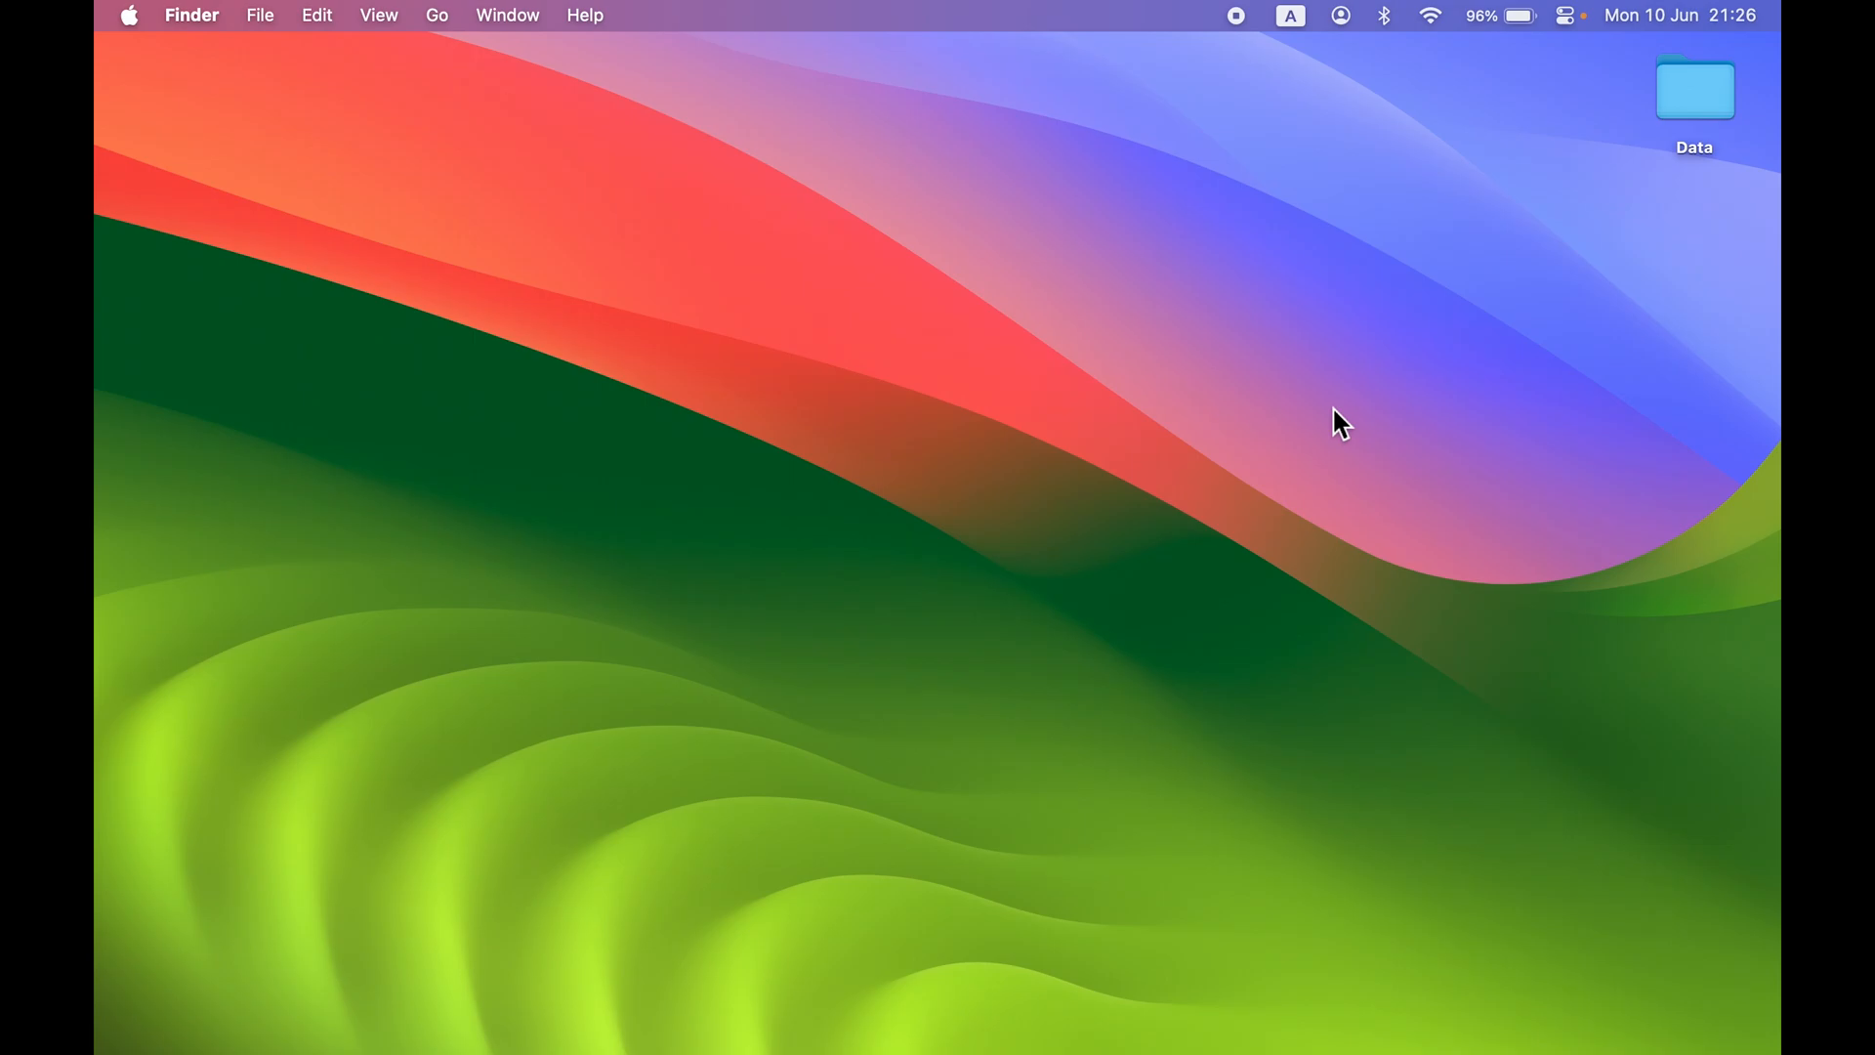